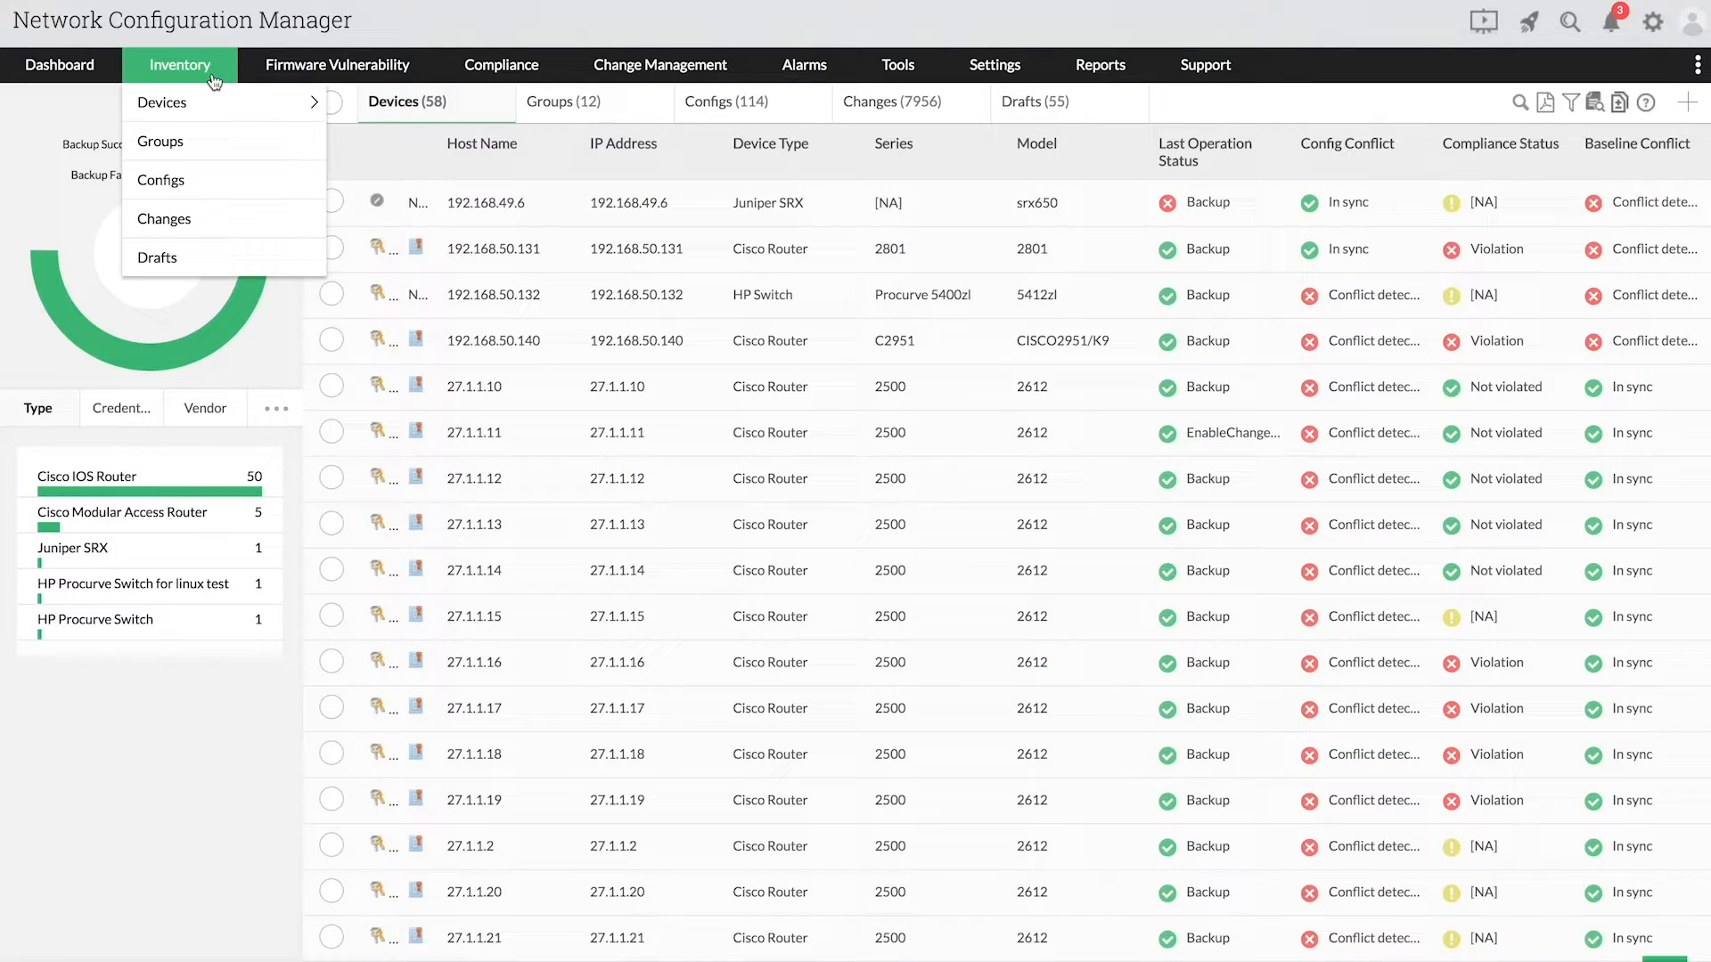
Run a manual Backup on routers 192.168.50.140 and 27.1.1.10 from the Devices inventory
{"action": "left_click", "coordinate": [179, 64]}
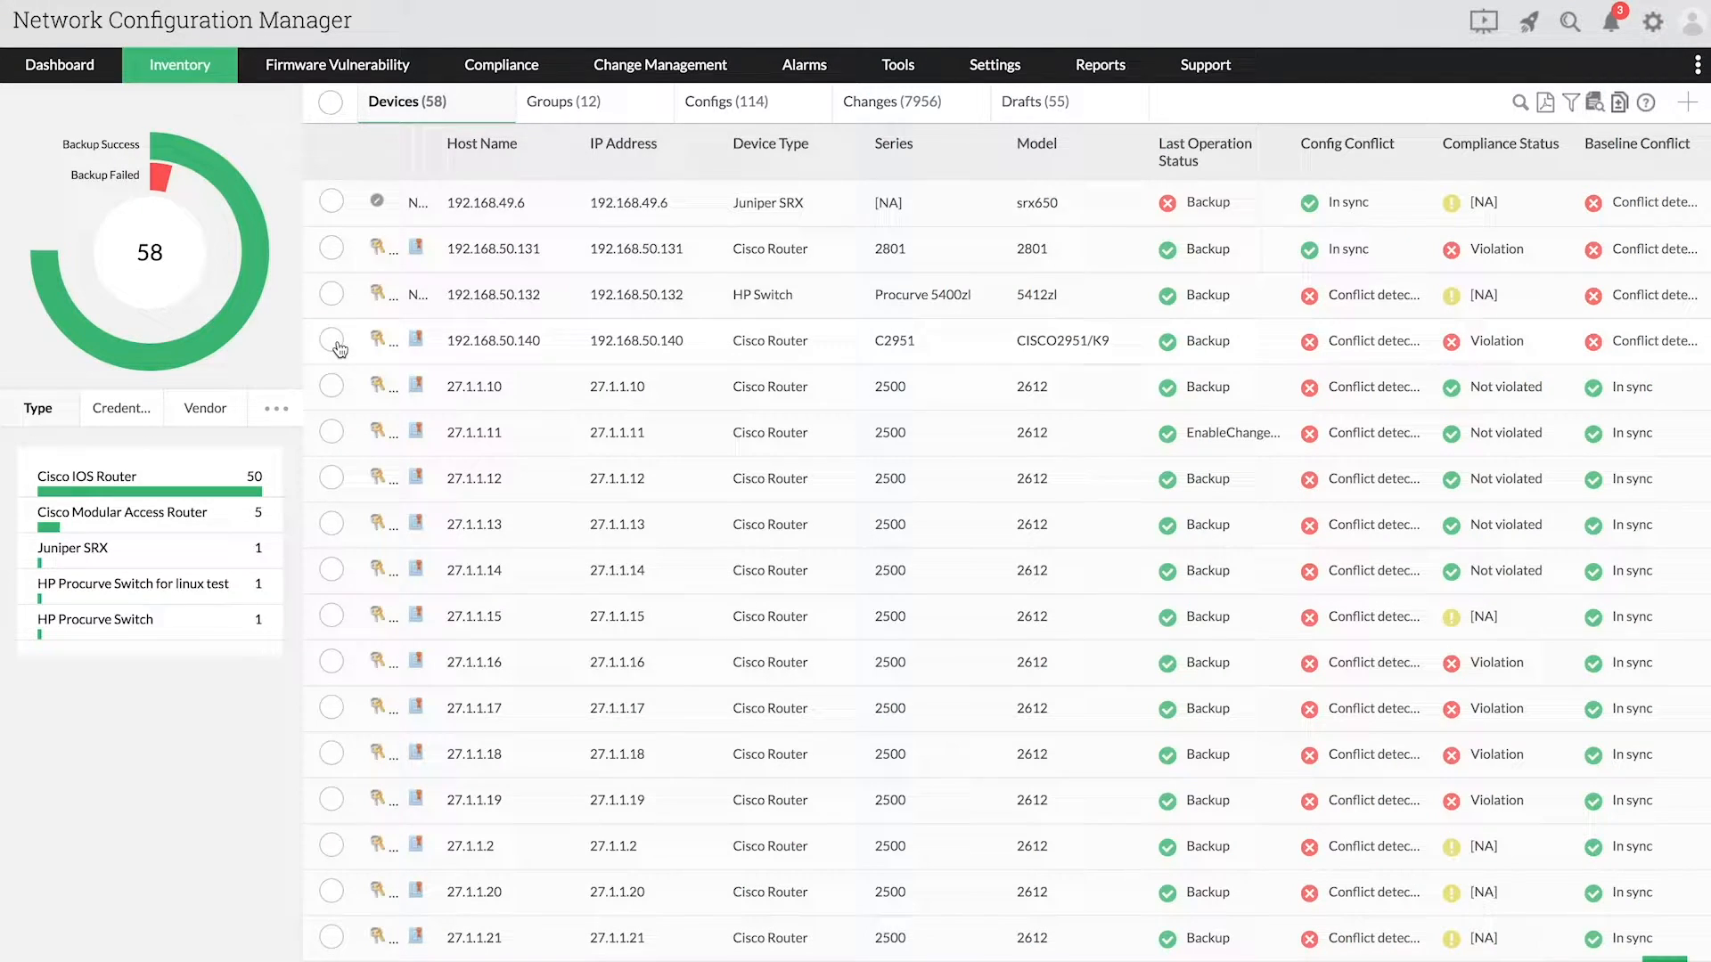
{"action": "left_click", "coordinate": [331, 385]}
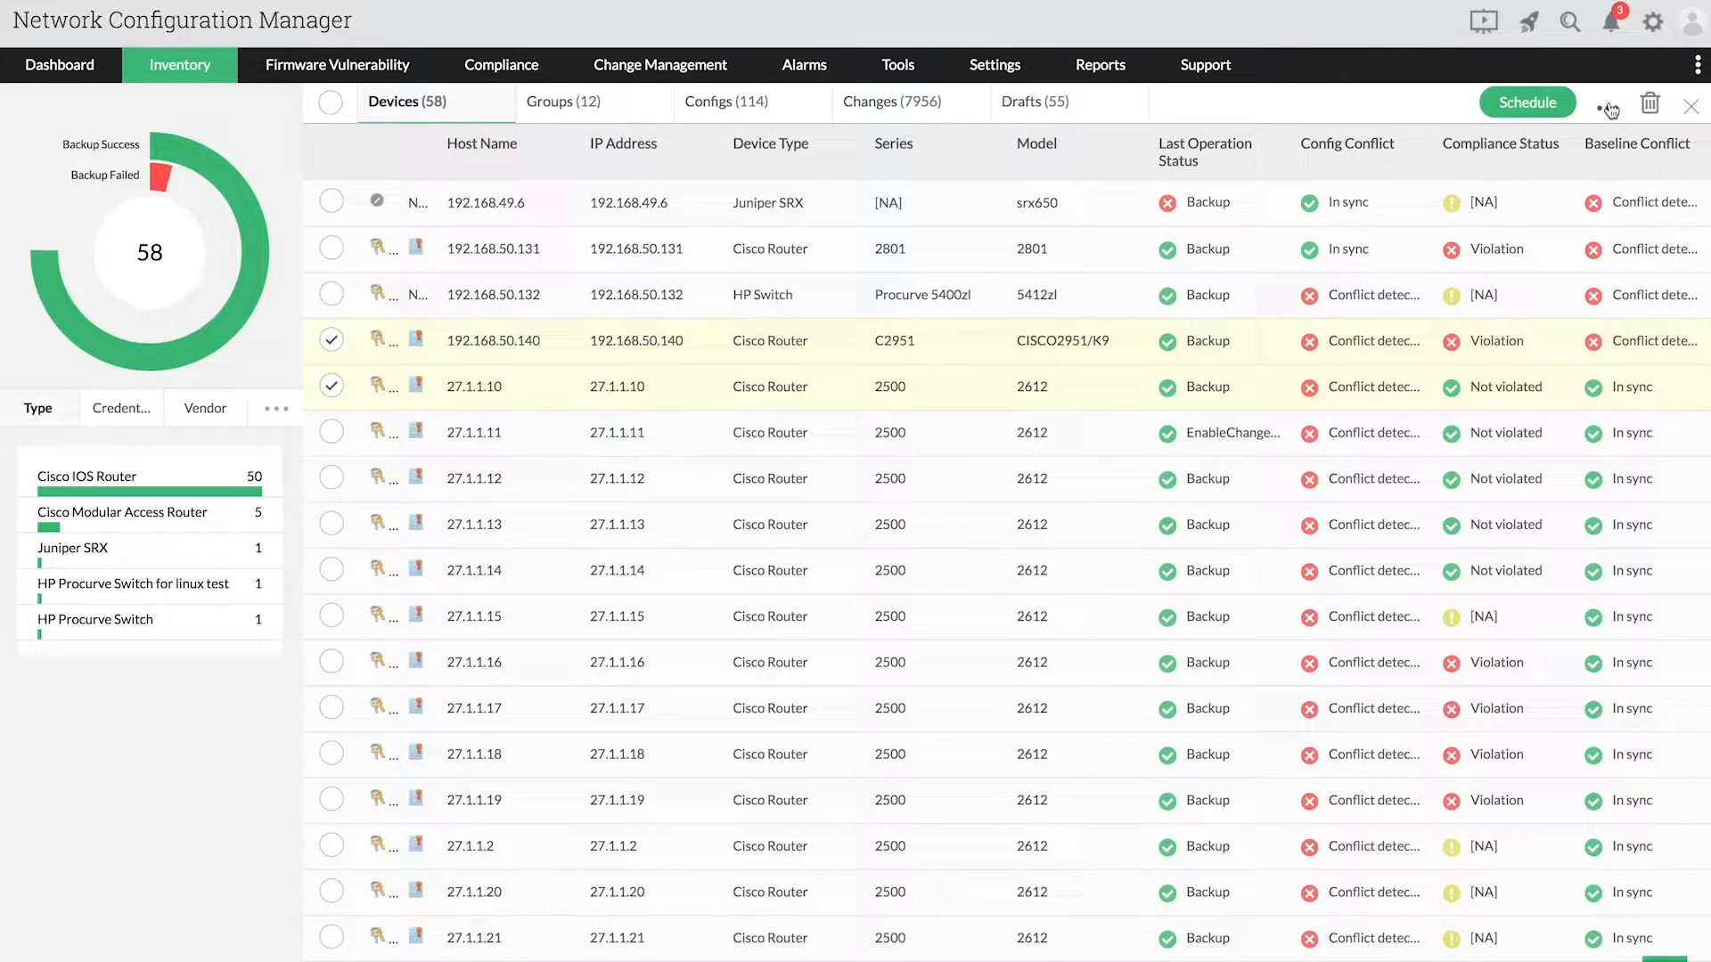
{"action": "left_click", "coordinate": [1607, 104]}
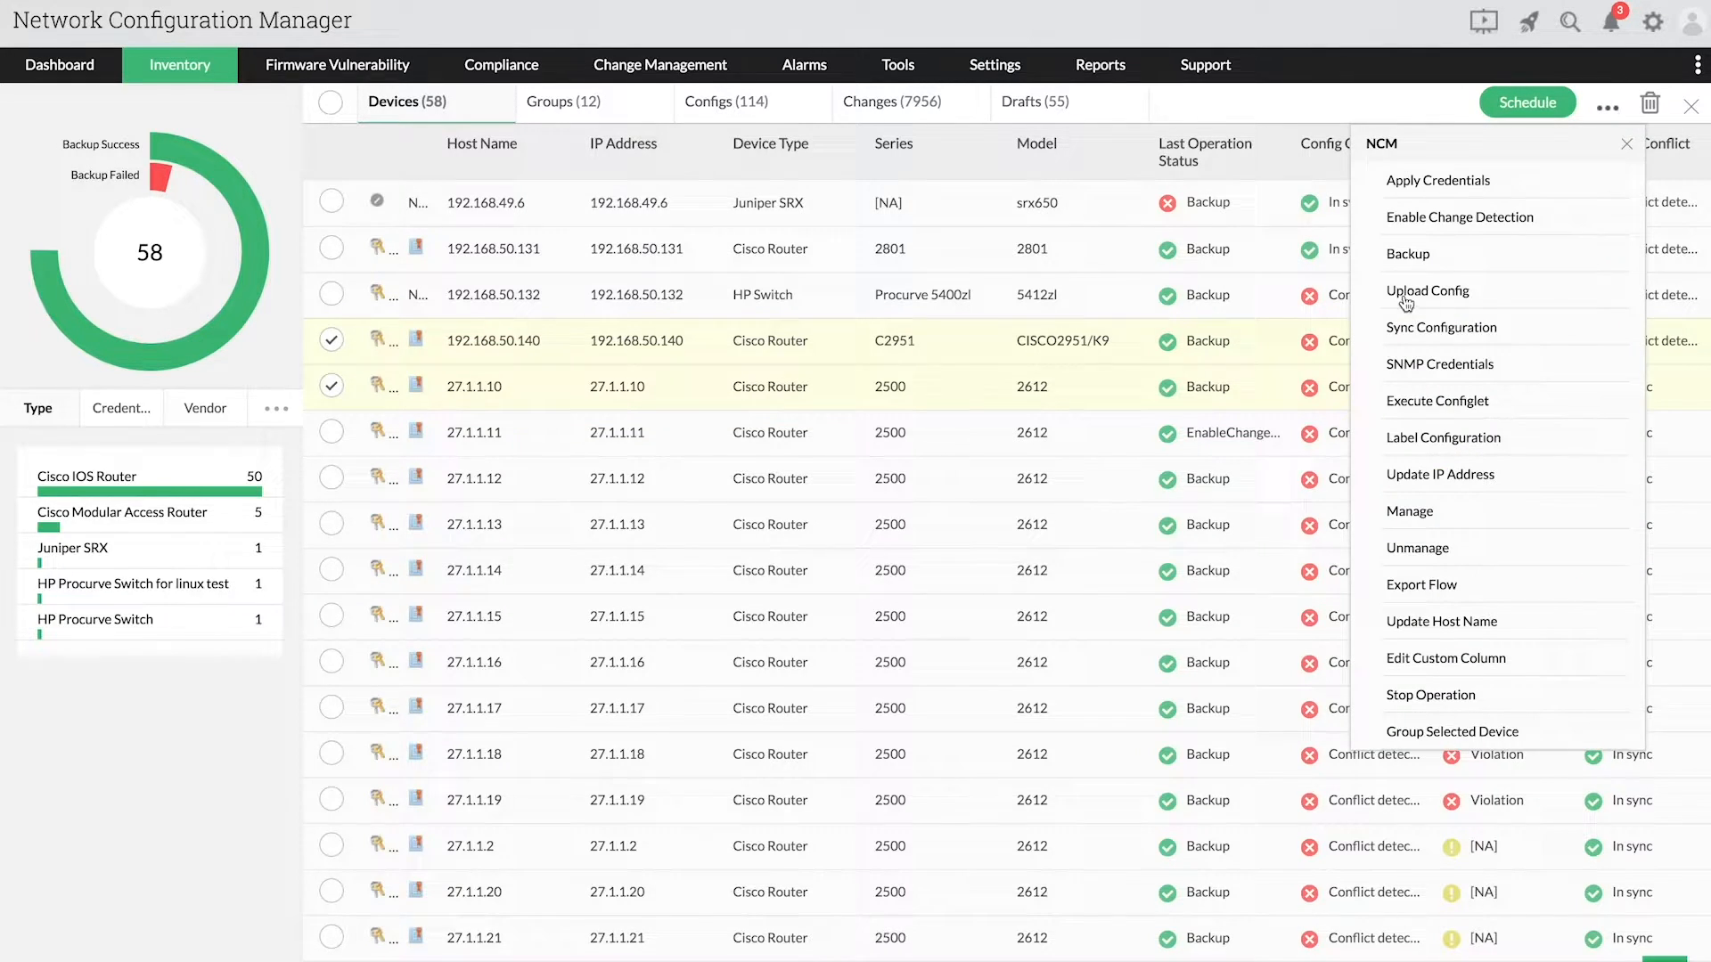
{"action": "left_click", "coordinate": [1406, 253]}
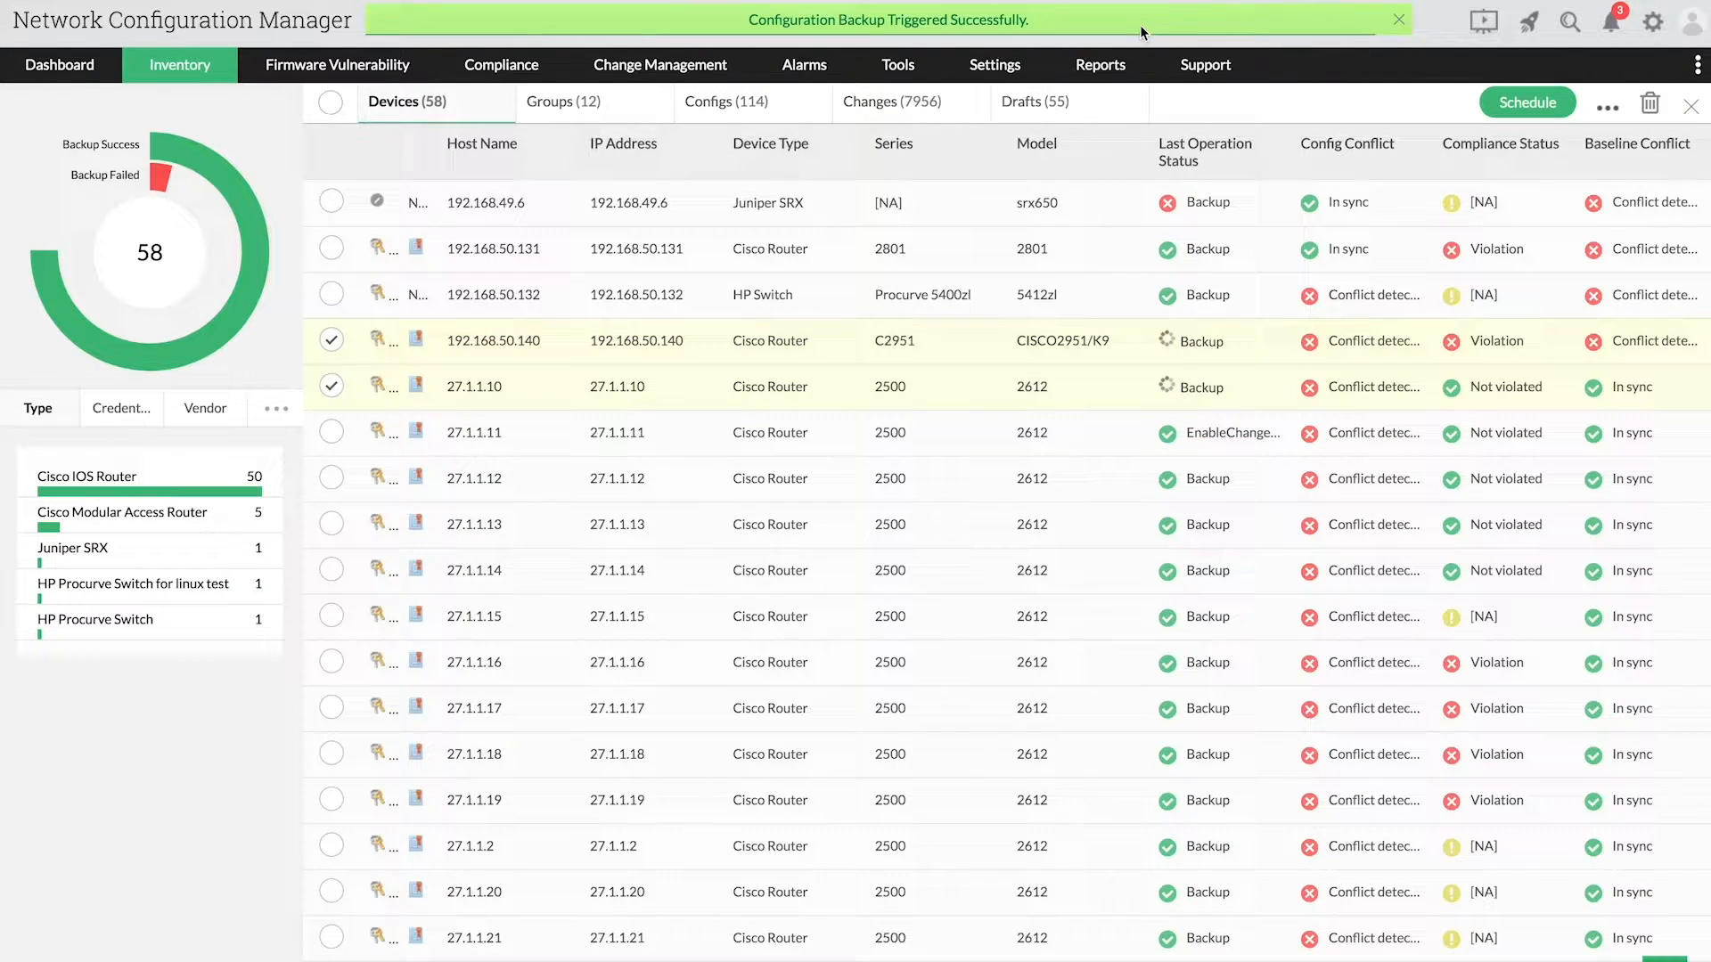
{"action": "left_click", "coordinate": [1398, 20]}
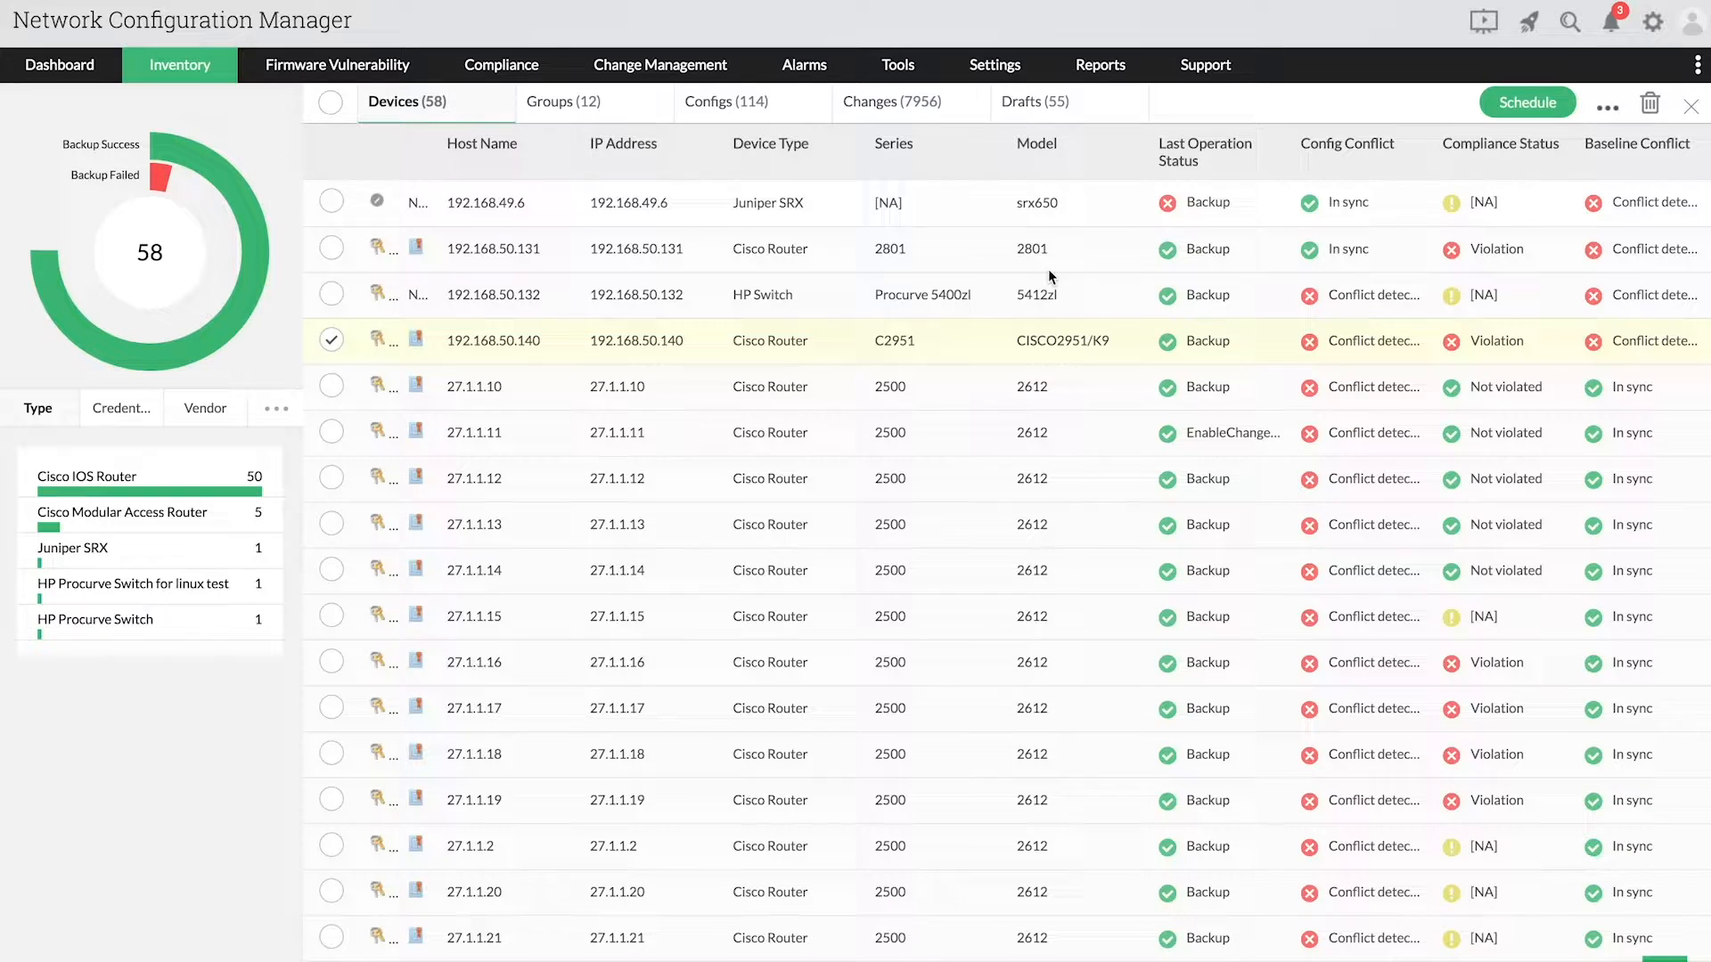
{"action": "left_click", "coordinate": [331, 339]}
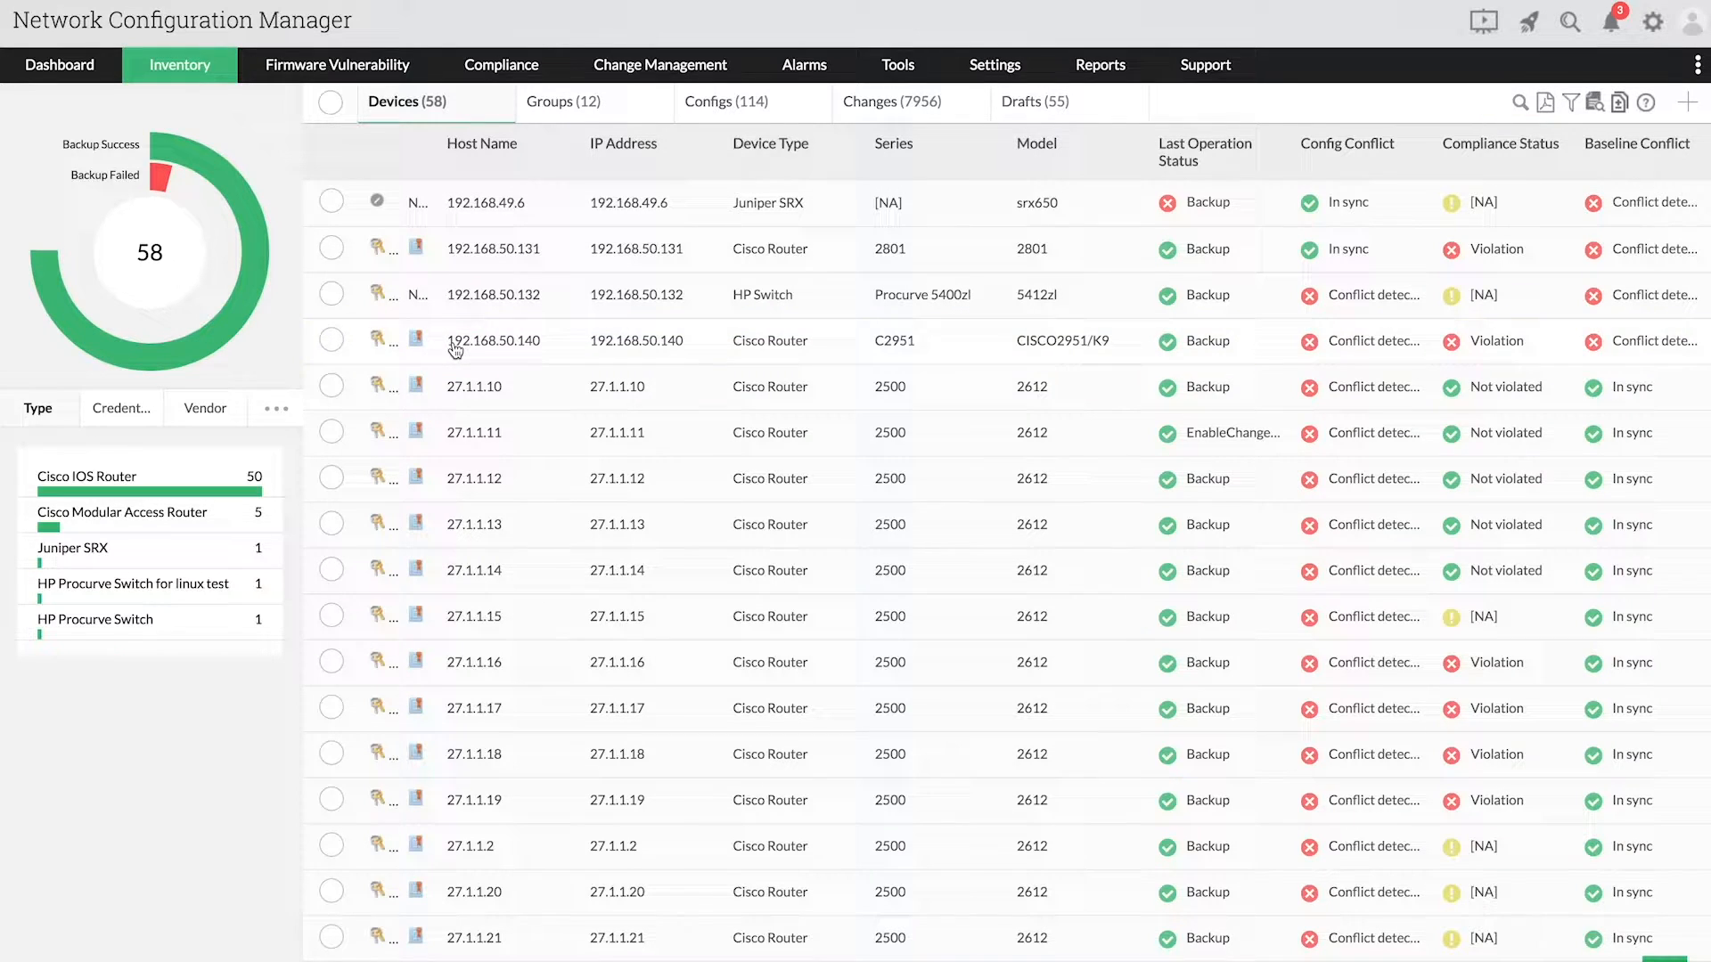
{"action": "left_click", "coordinate": [494, 341]}
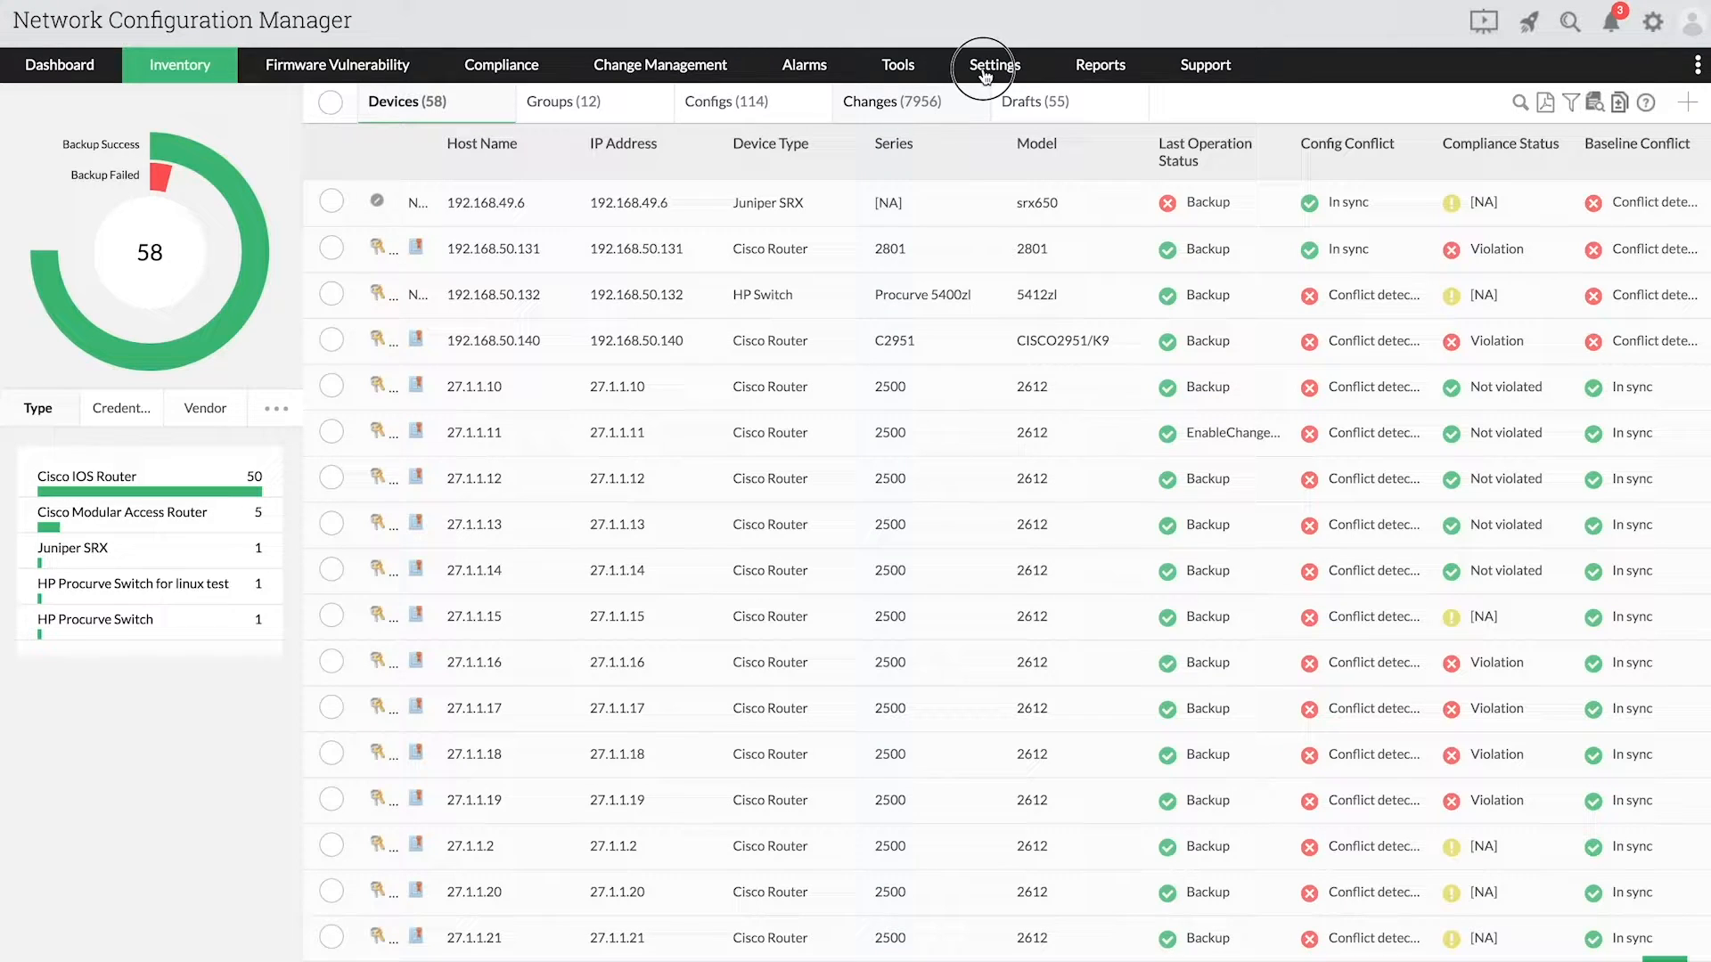
Start a new Configuration Backup schedule from Settings > Schedule and begin naming it 'backup schedule'
{"action": "left_click", "coordinate": [993, 64]}
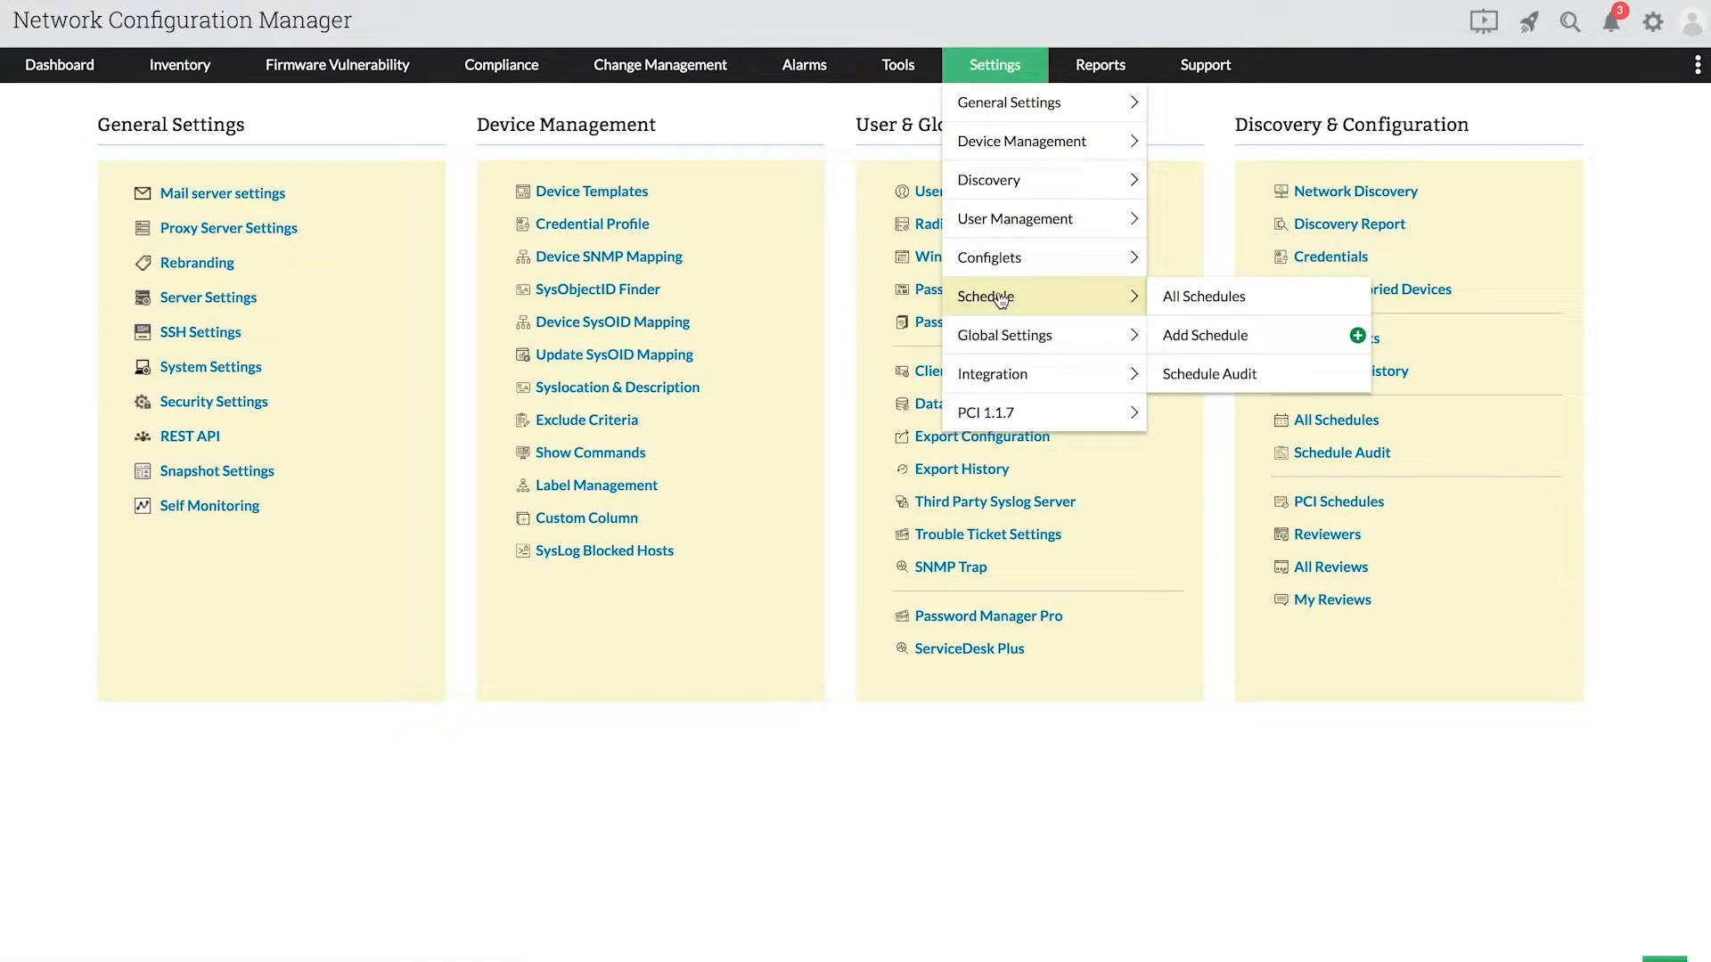
{"action": "left_click", "coordinate": [1203, 296]}
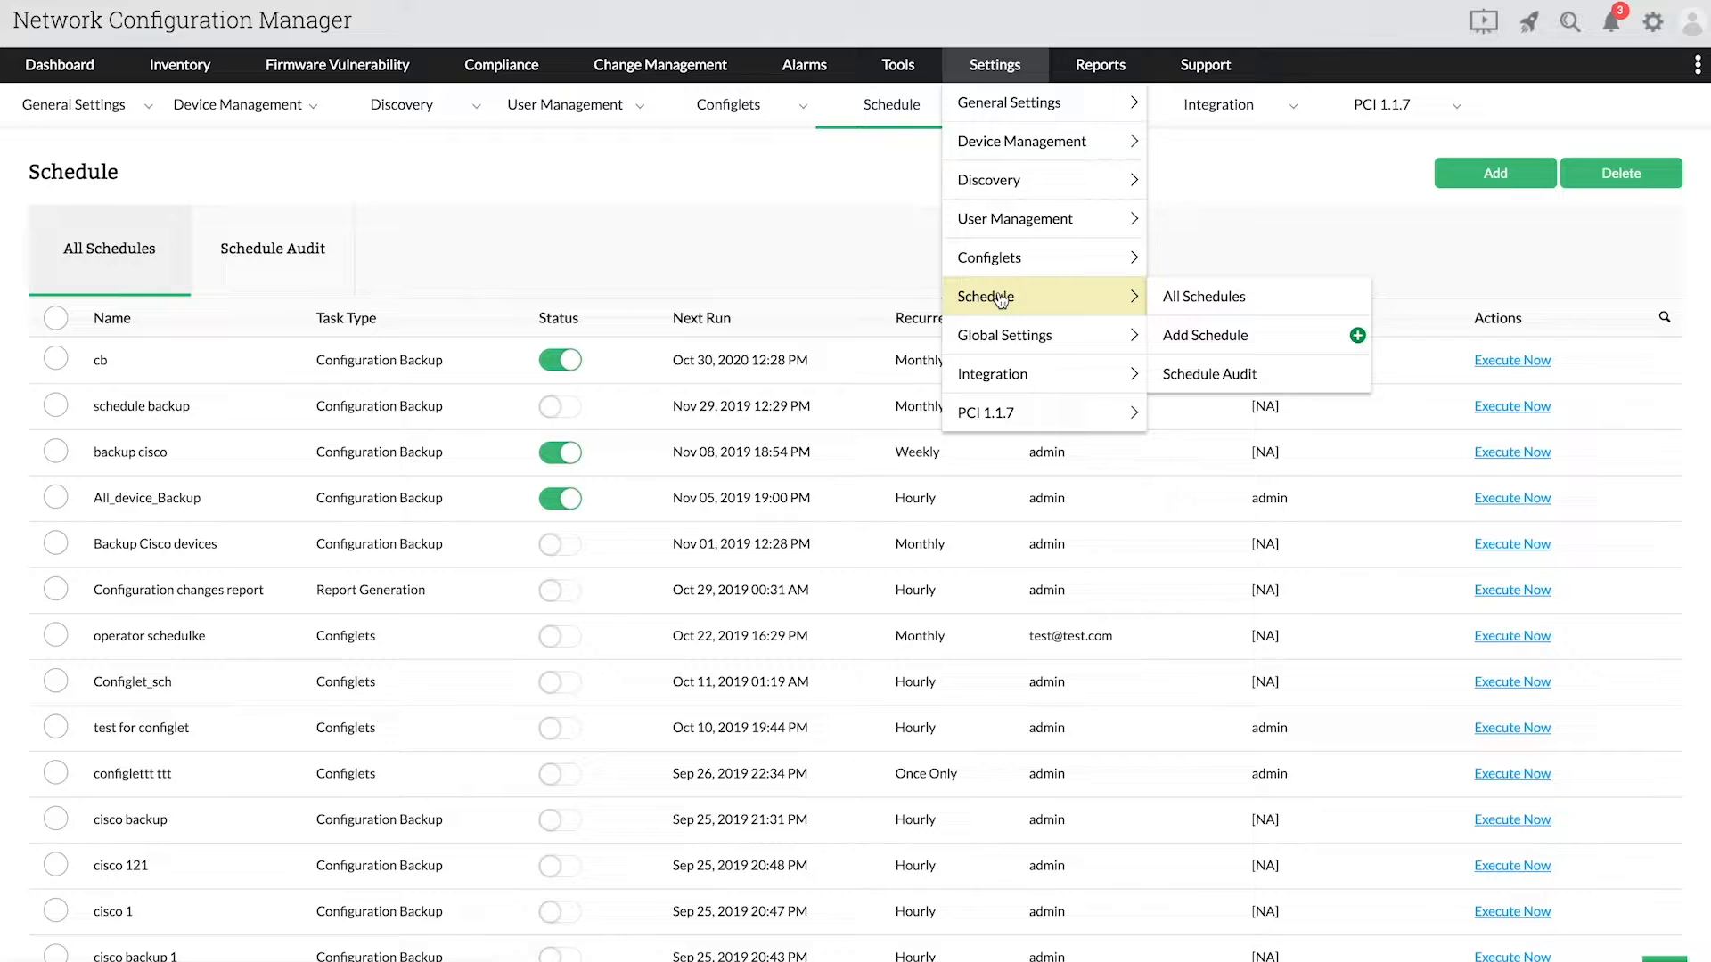
{"action": "left_click", "coordinate": [1204, 335]}
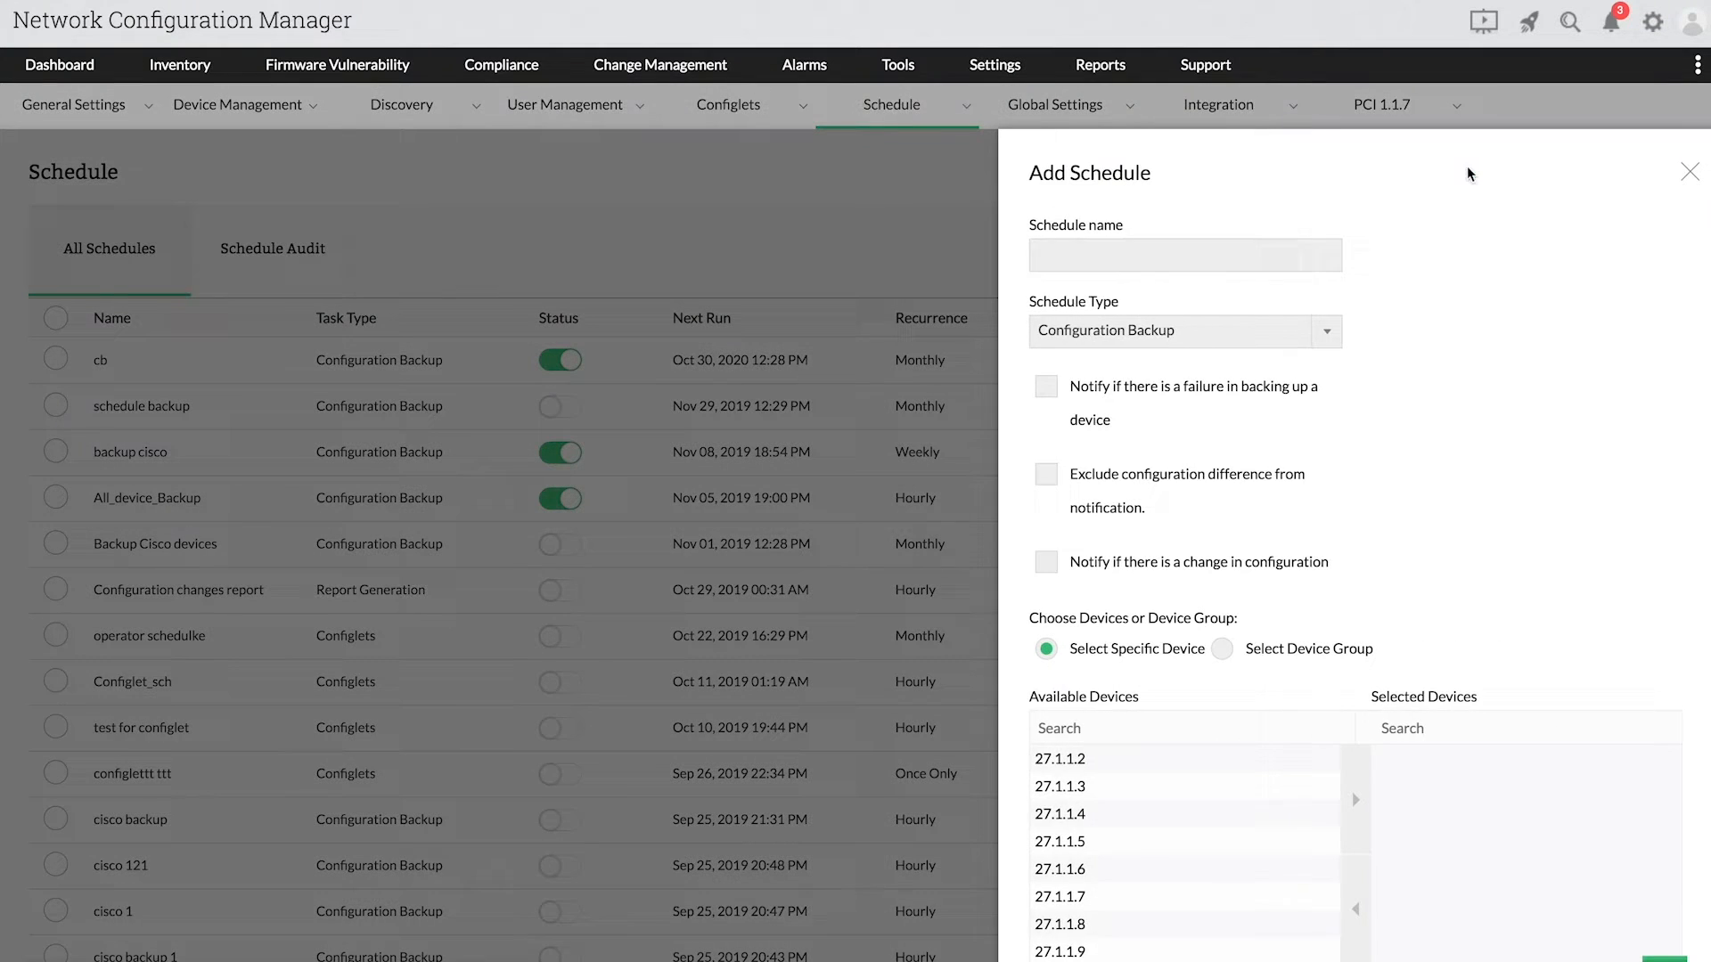
{"action": "type", "text": "backup schedule"}
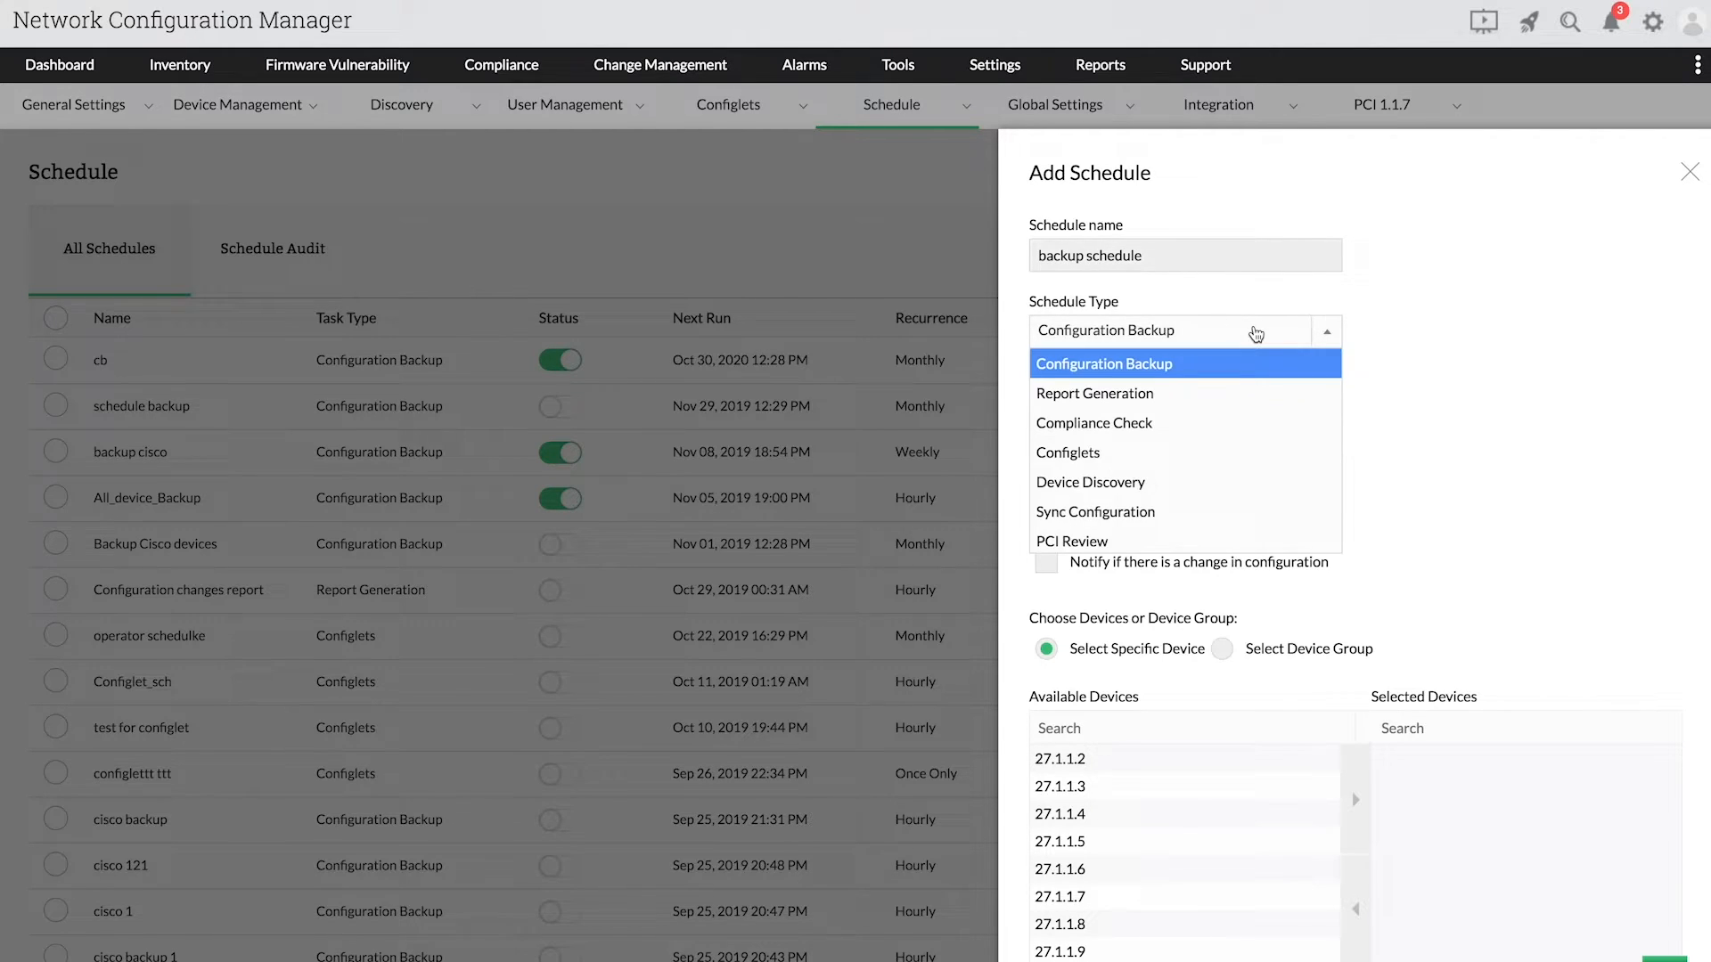
{"action": "mouse_move", "coordinate": [1242, 371]}
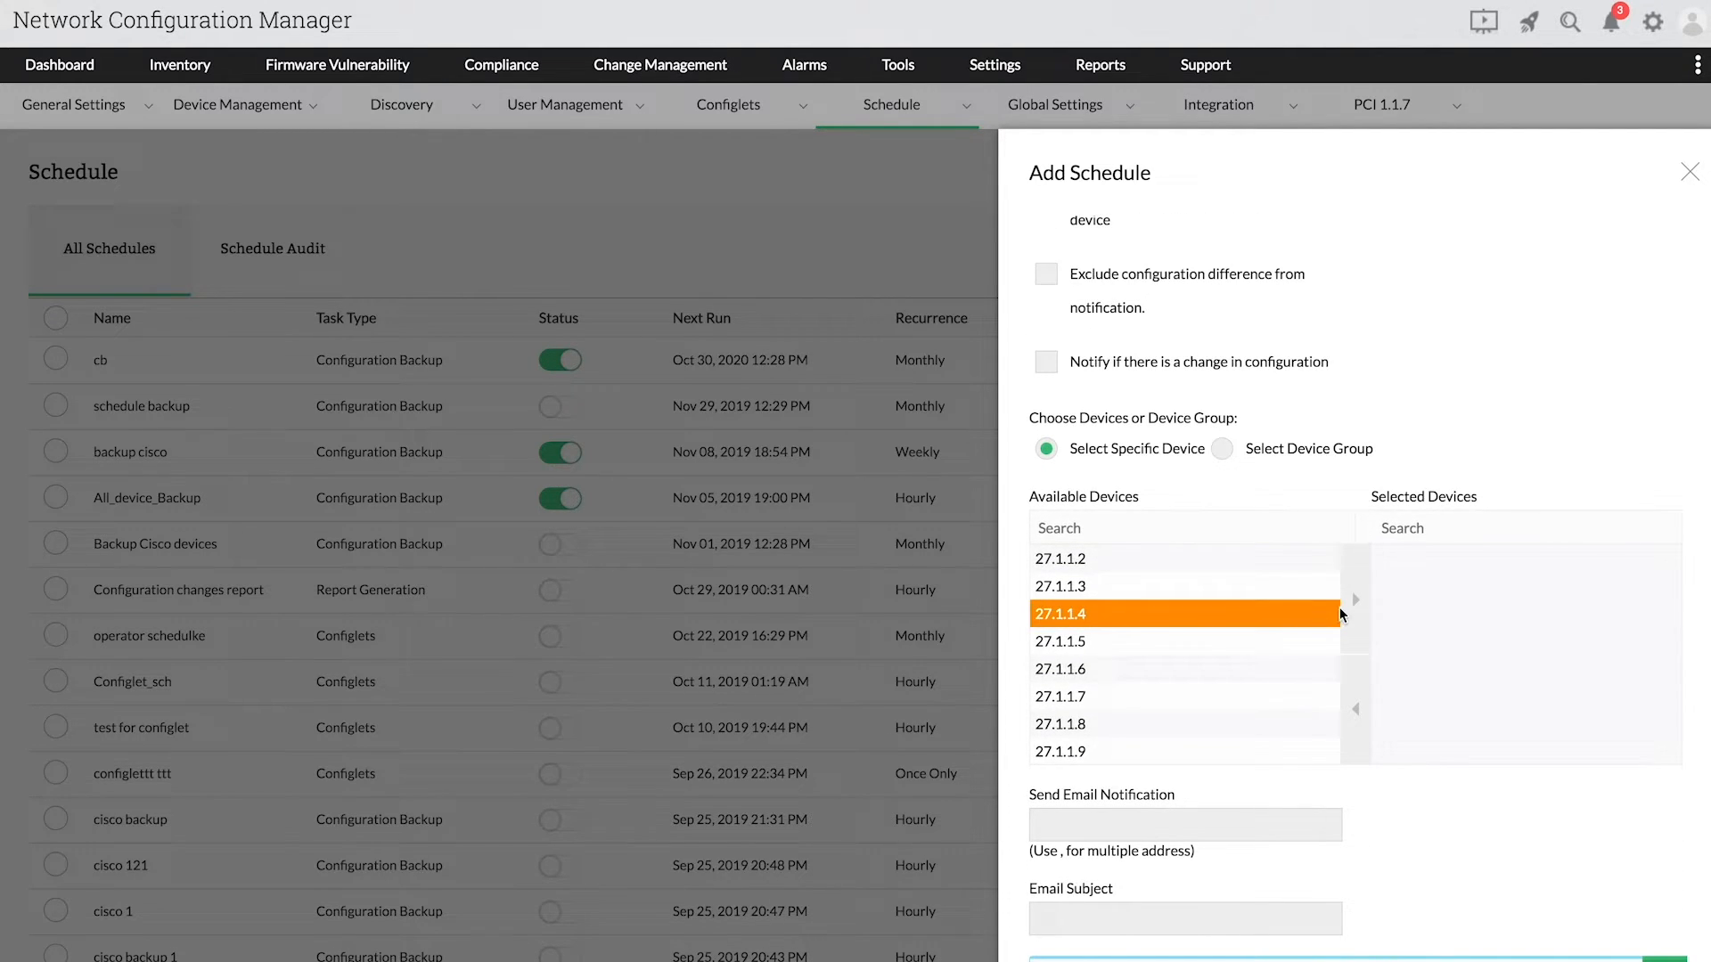
Target the CiscoRouter Group and set the schedule to run daily with execute hour 19
{"action": "left_click", "coordinate": [1357, 599]}
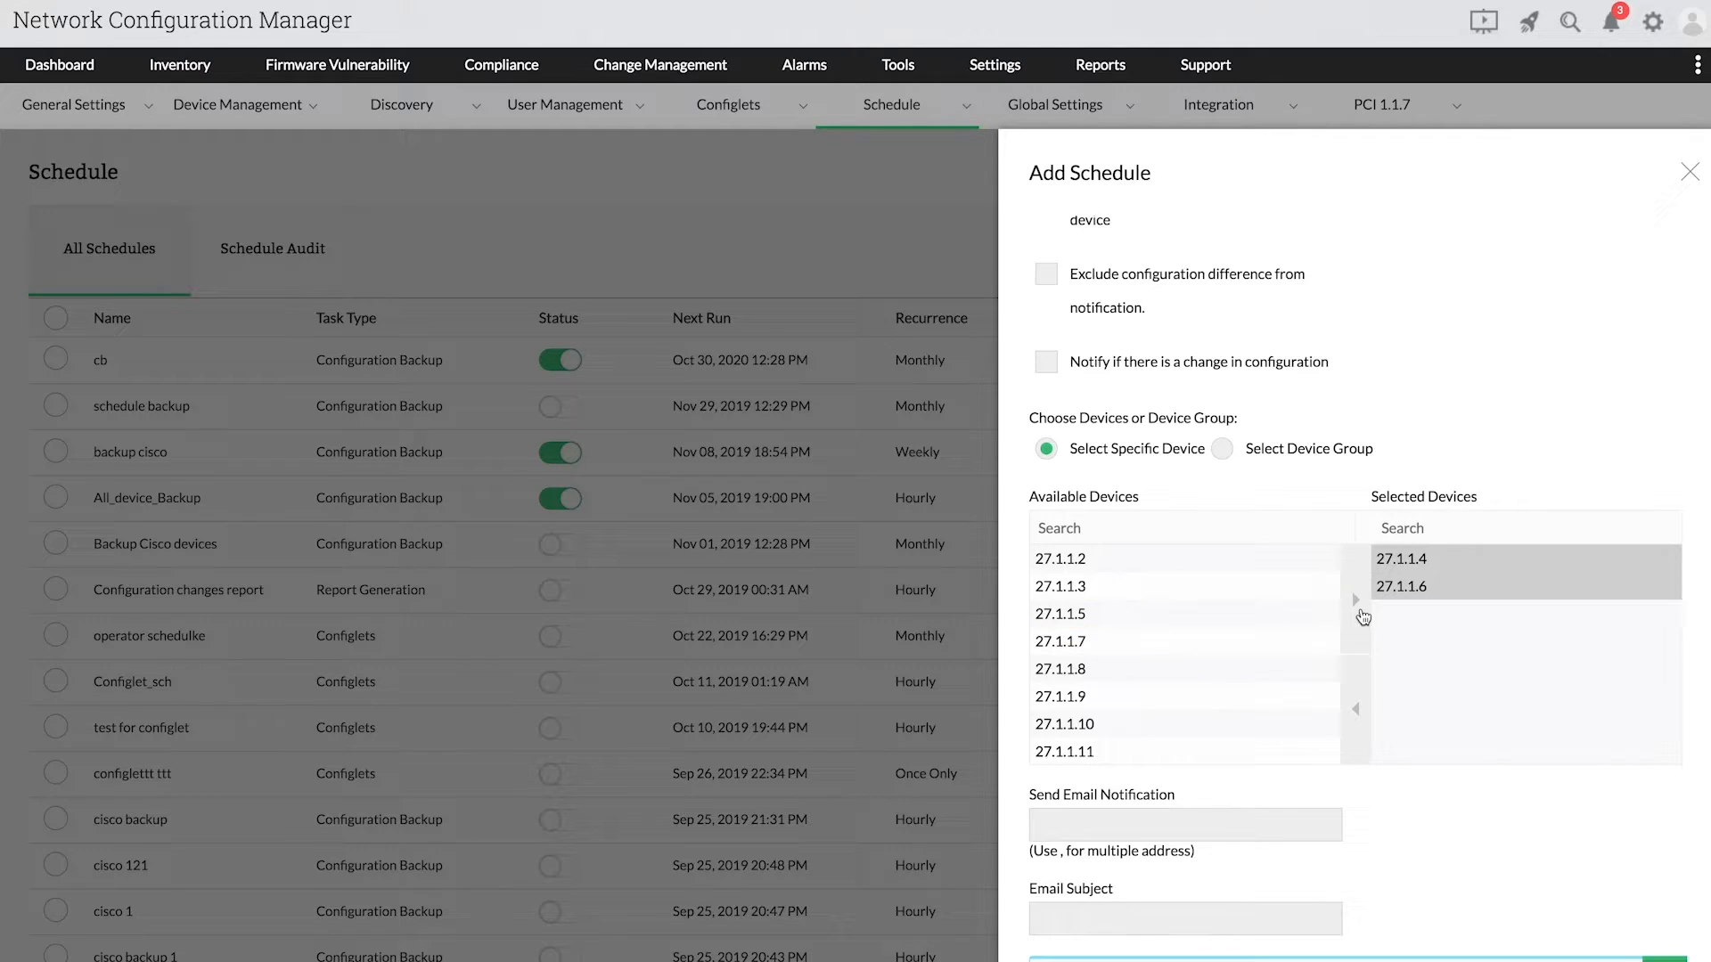
{"action": "left_click", "coordinate": [1221, 449]}
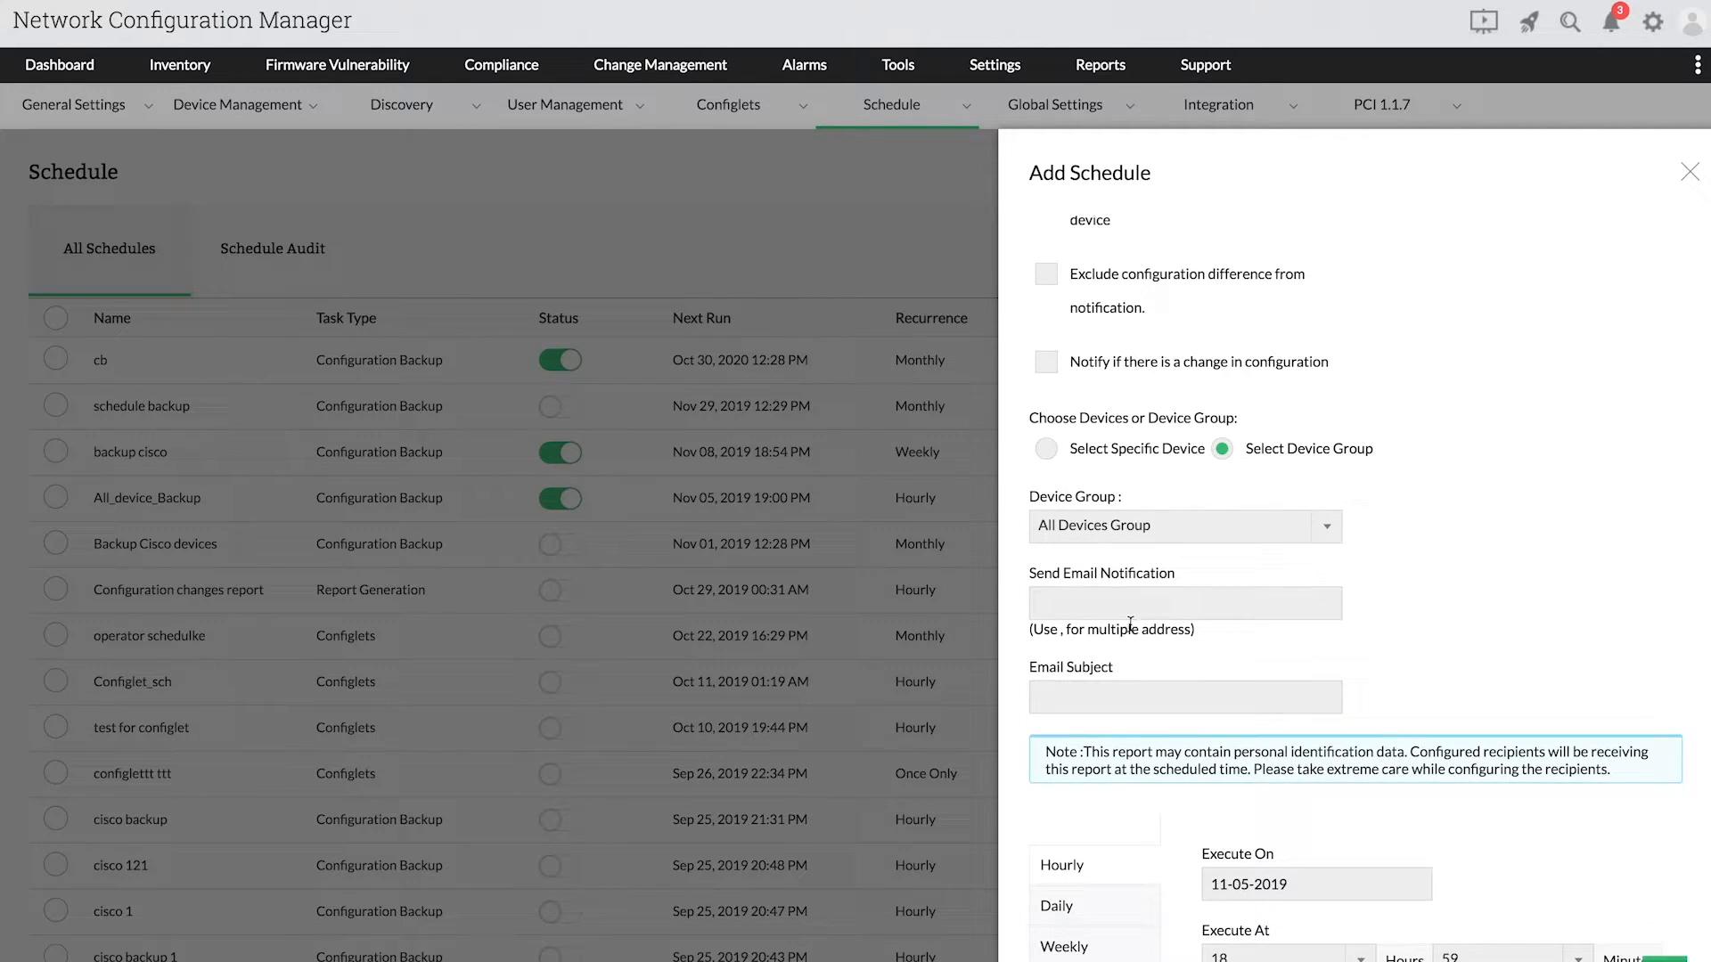
{"action": "left_click", "coordinate": [1184, 524]}
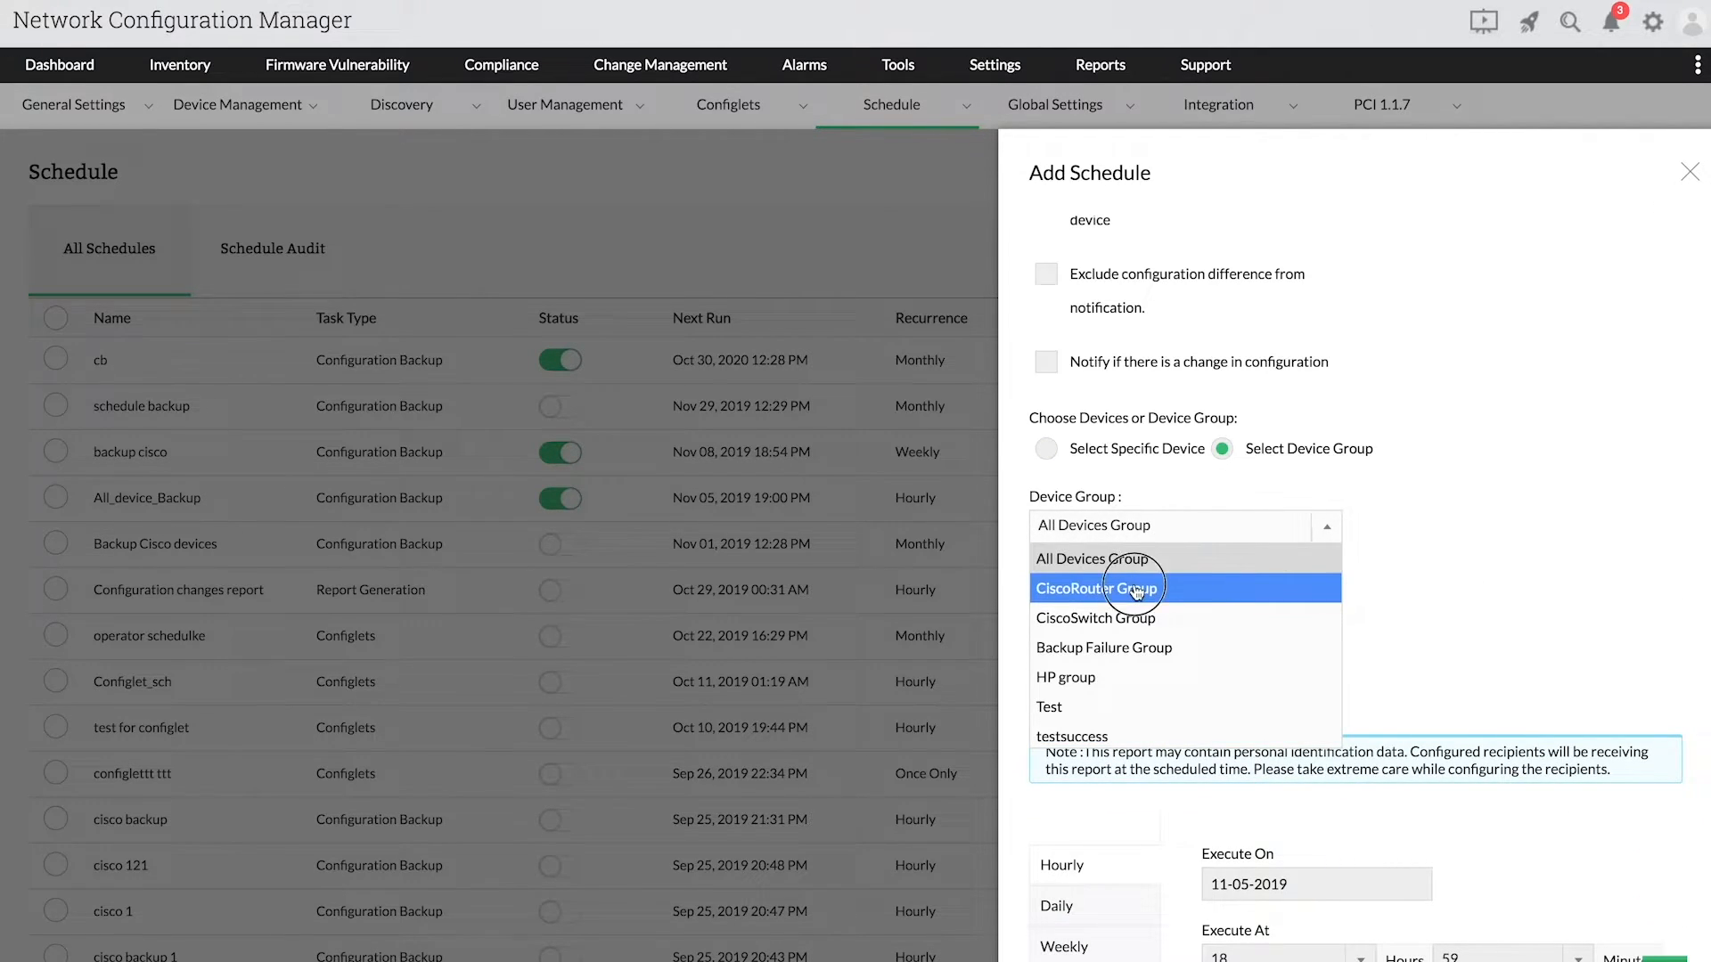
{"action": "left_click", "coordinate": [1098, 588]}
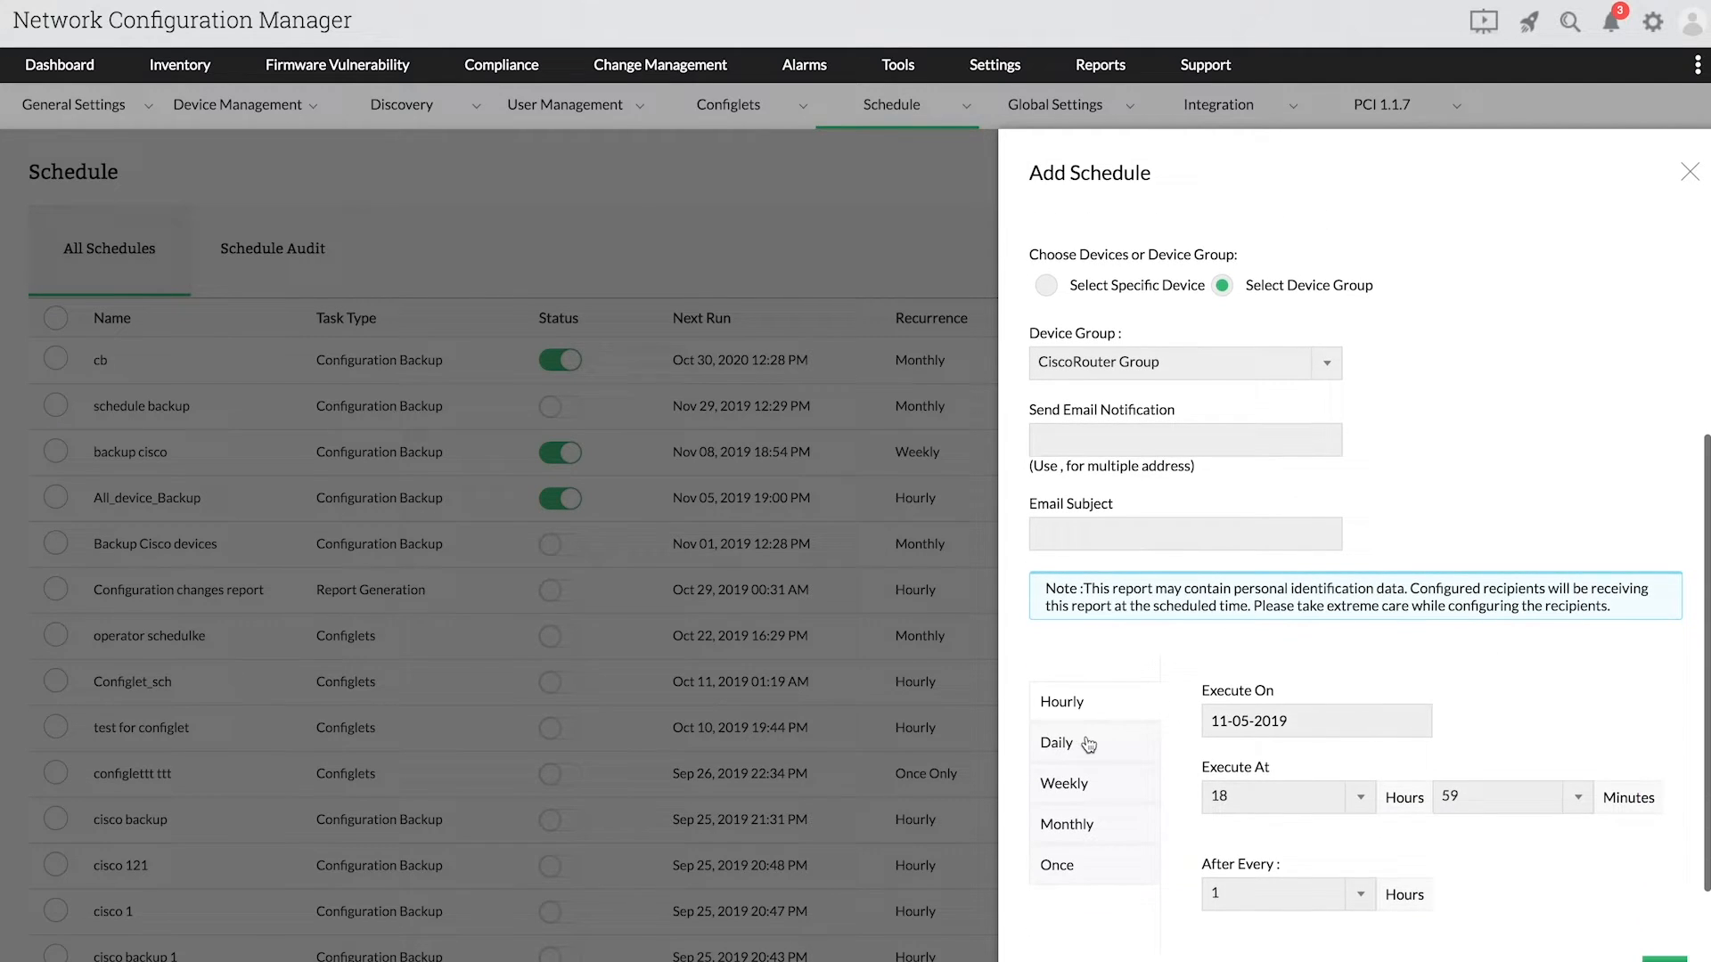
{"action": "left_click", "coordinate": [1055, 743]}
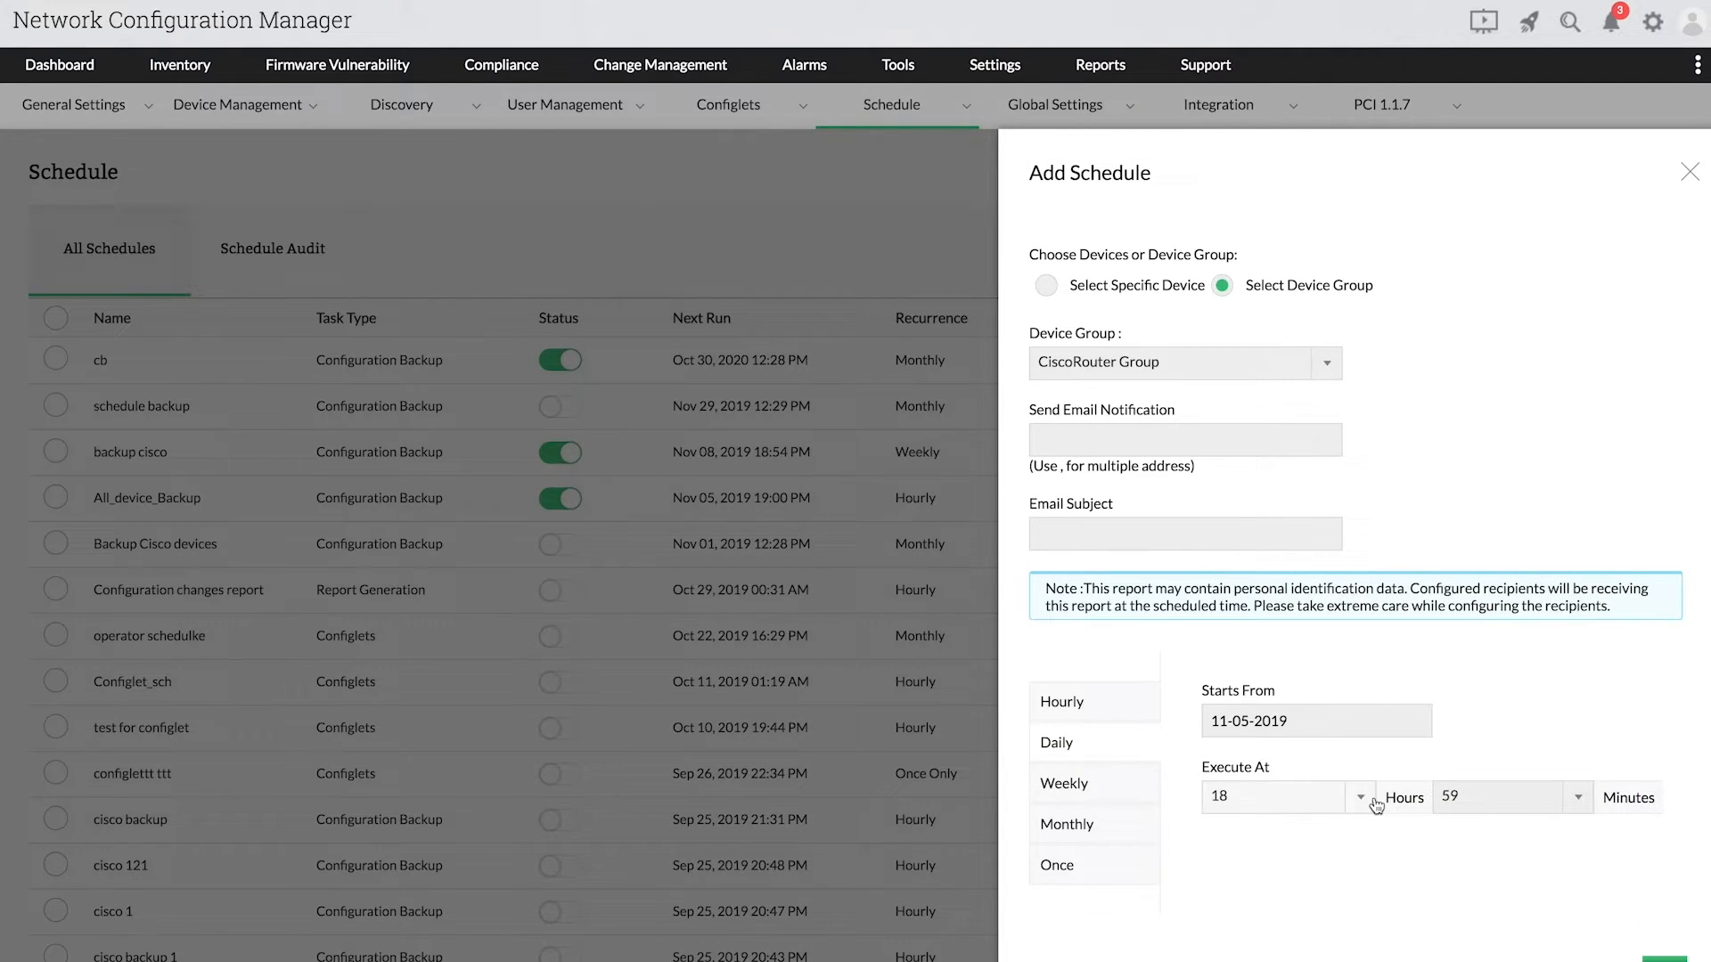
{"action": "left_click", "coordinate": [1360, 797]}
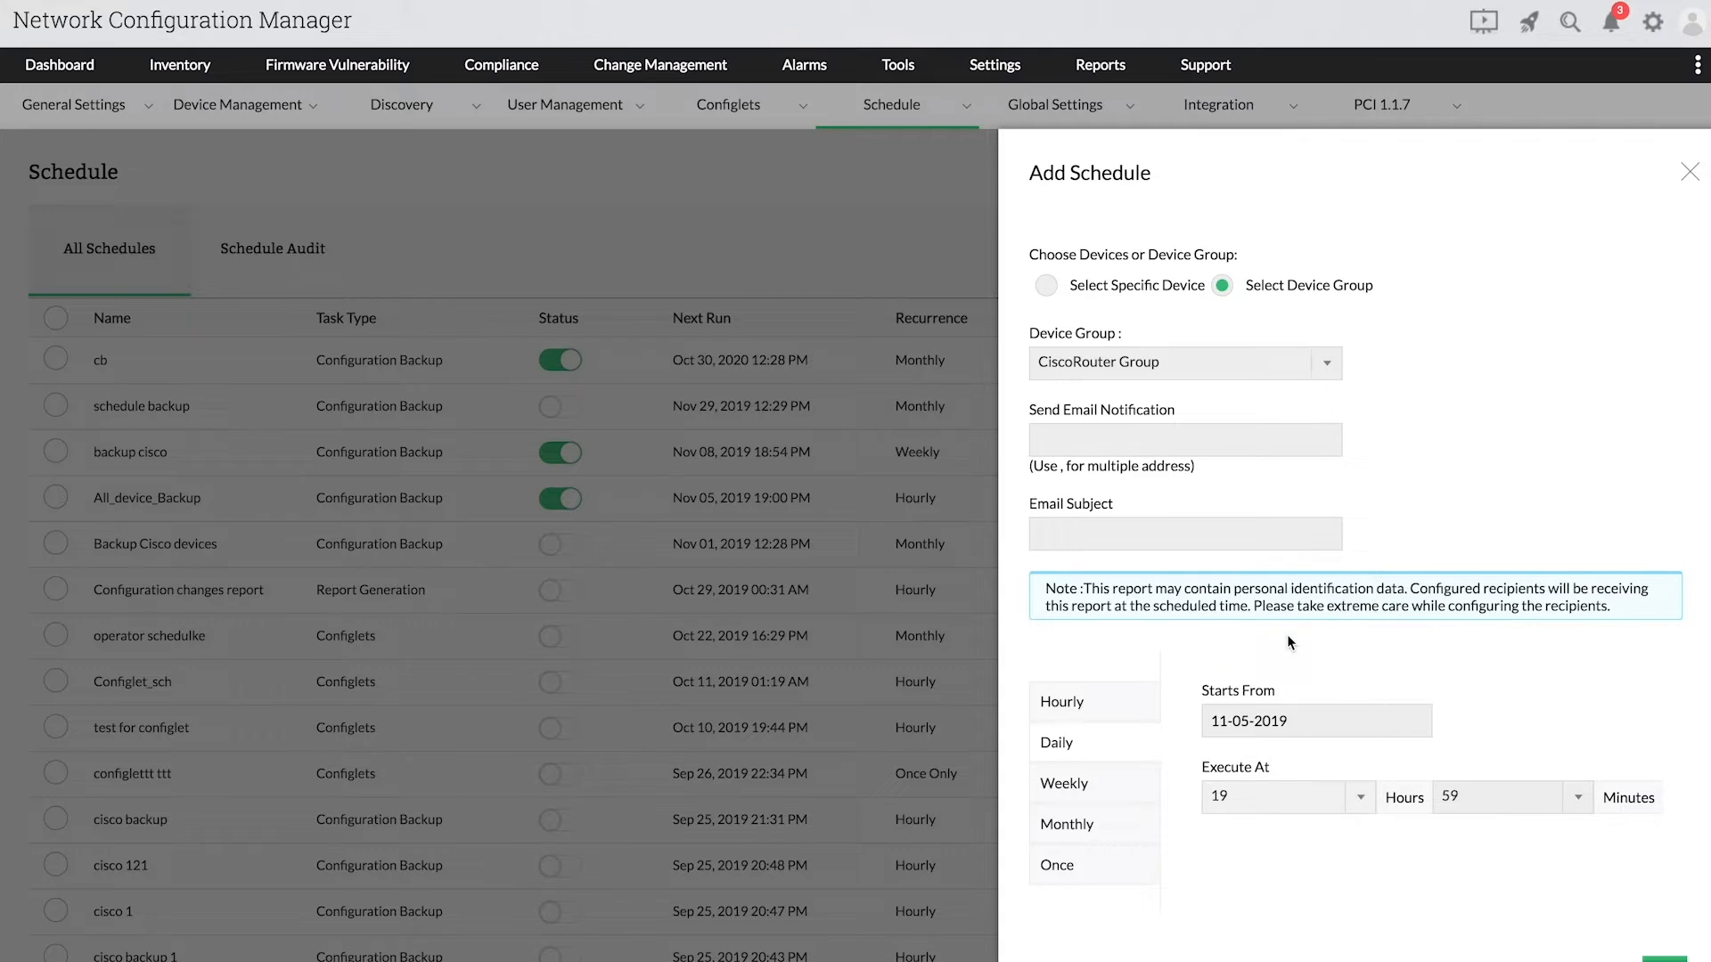
{"action": "type", "text": "a"}
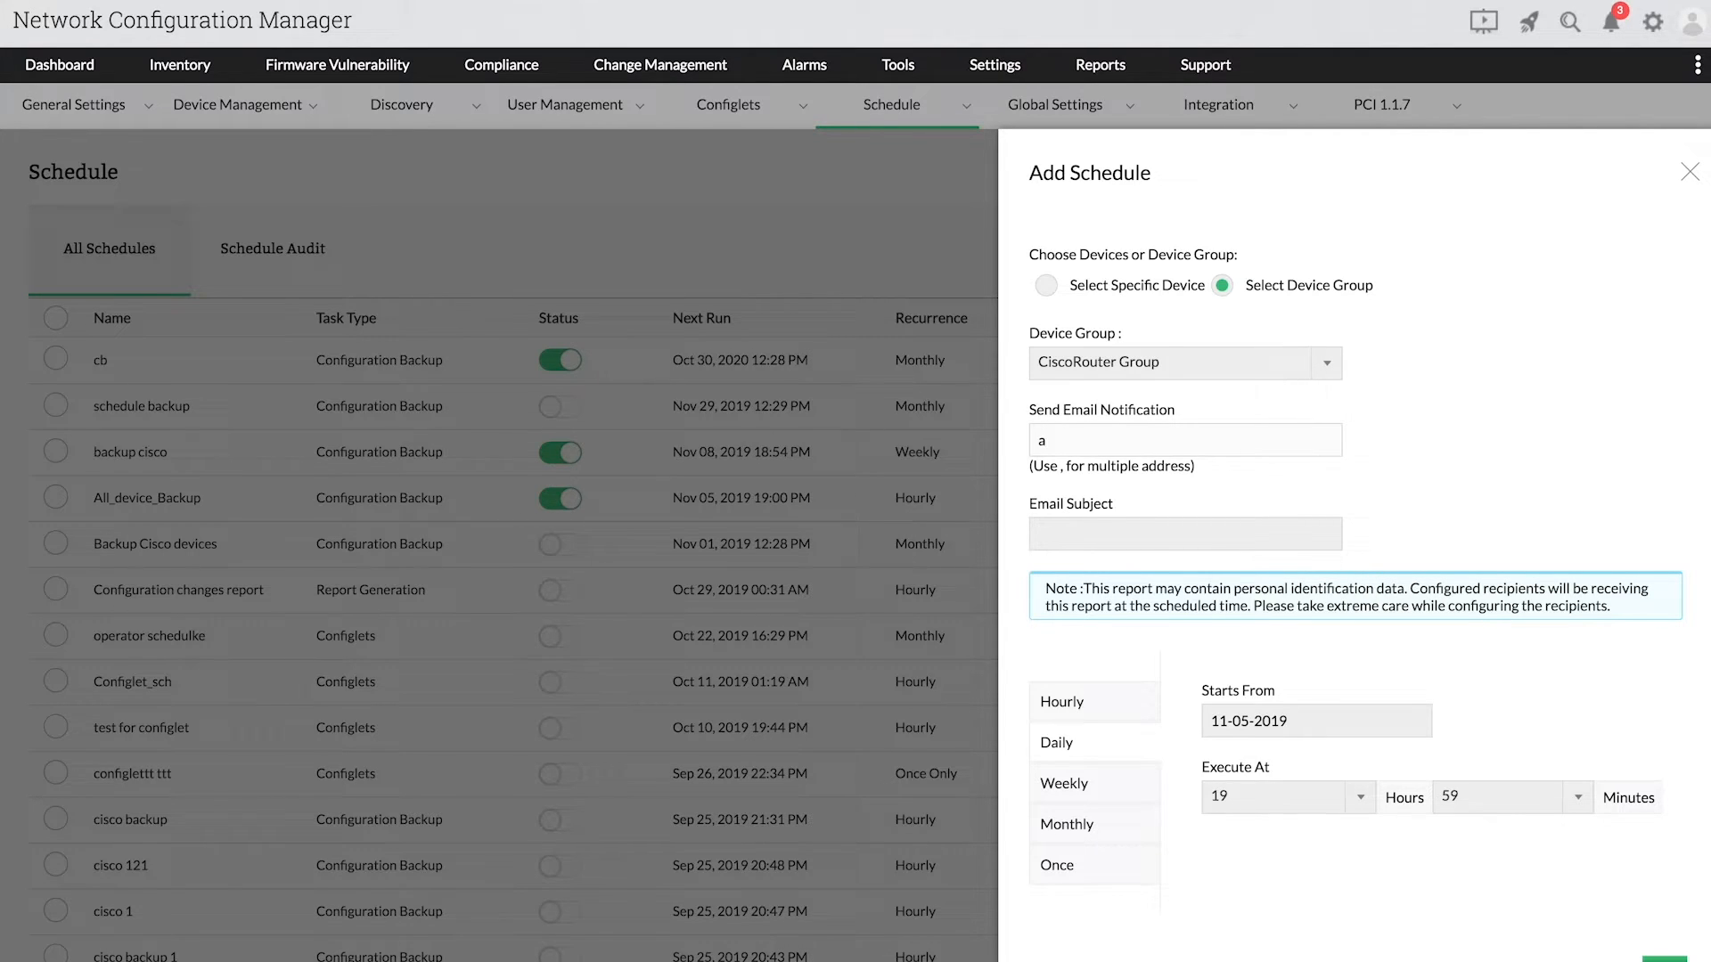
{"action": "type", "text": "@m.com"}
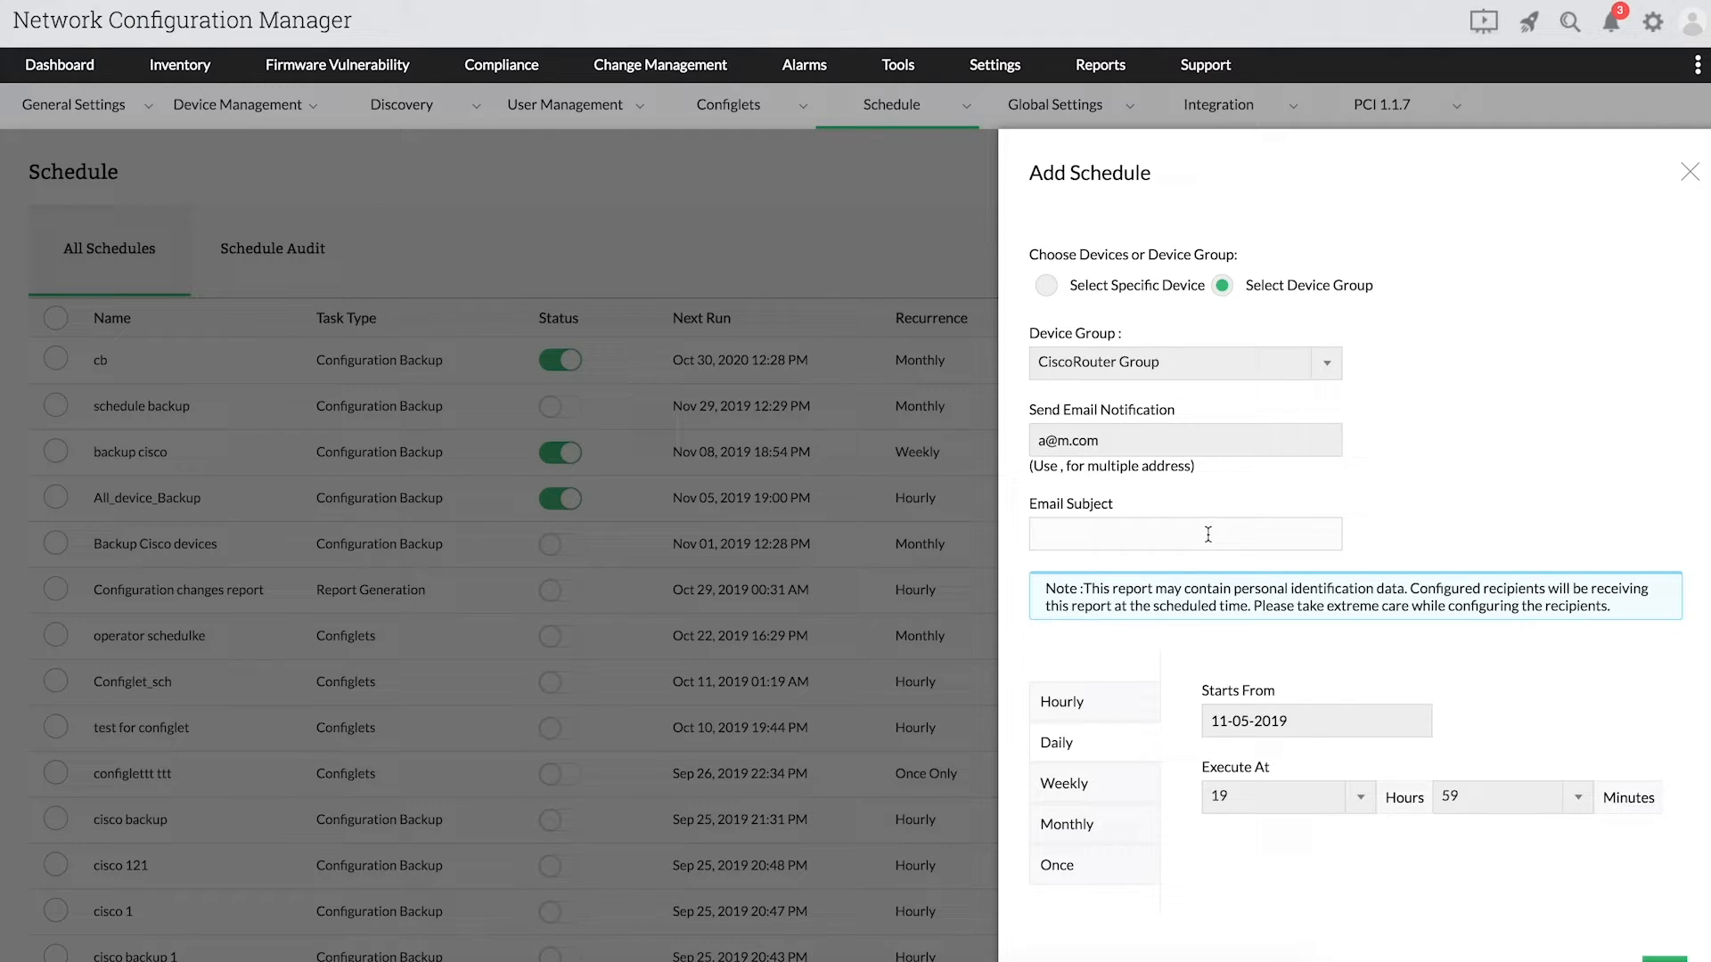
{"action": "type", "text": "backup cisco"}
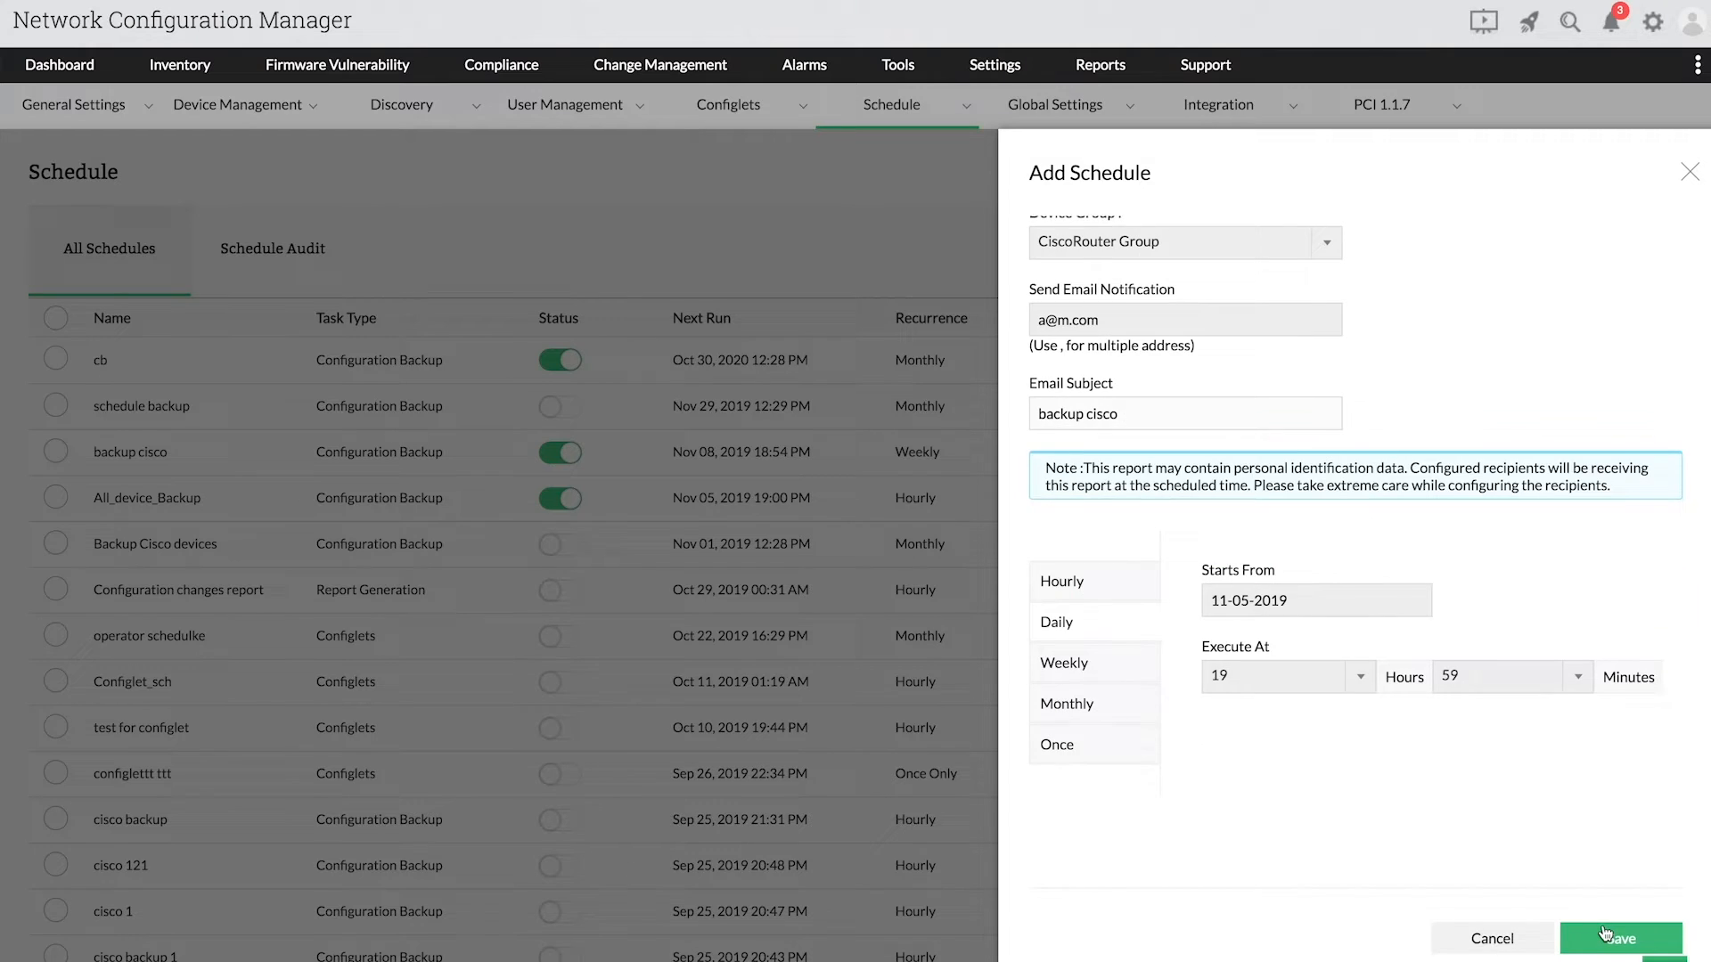
{"action": "left_click", "coordinate": [1620, 939]}
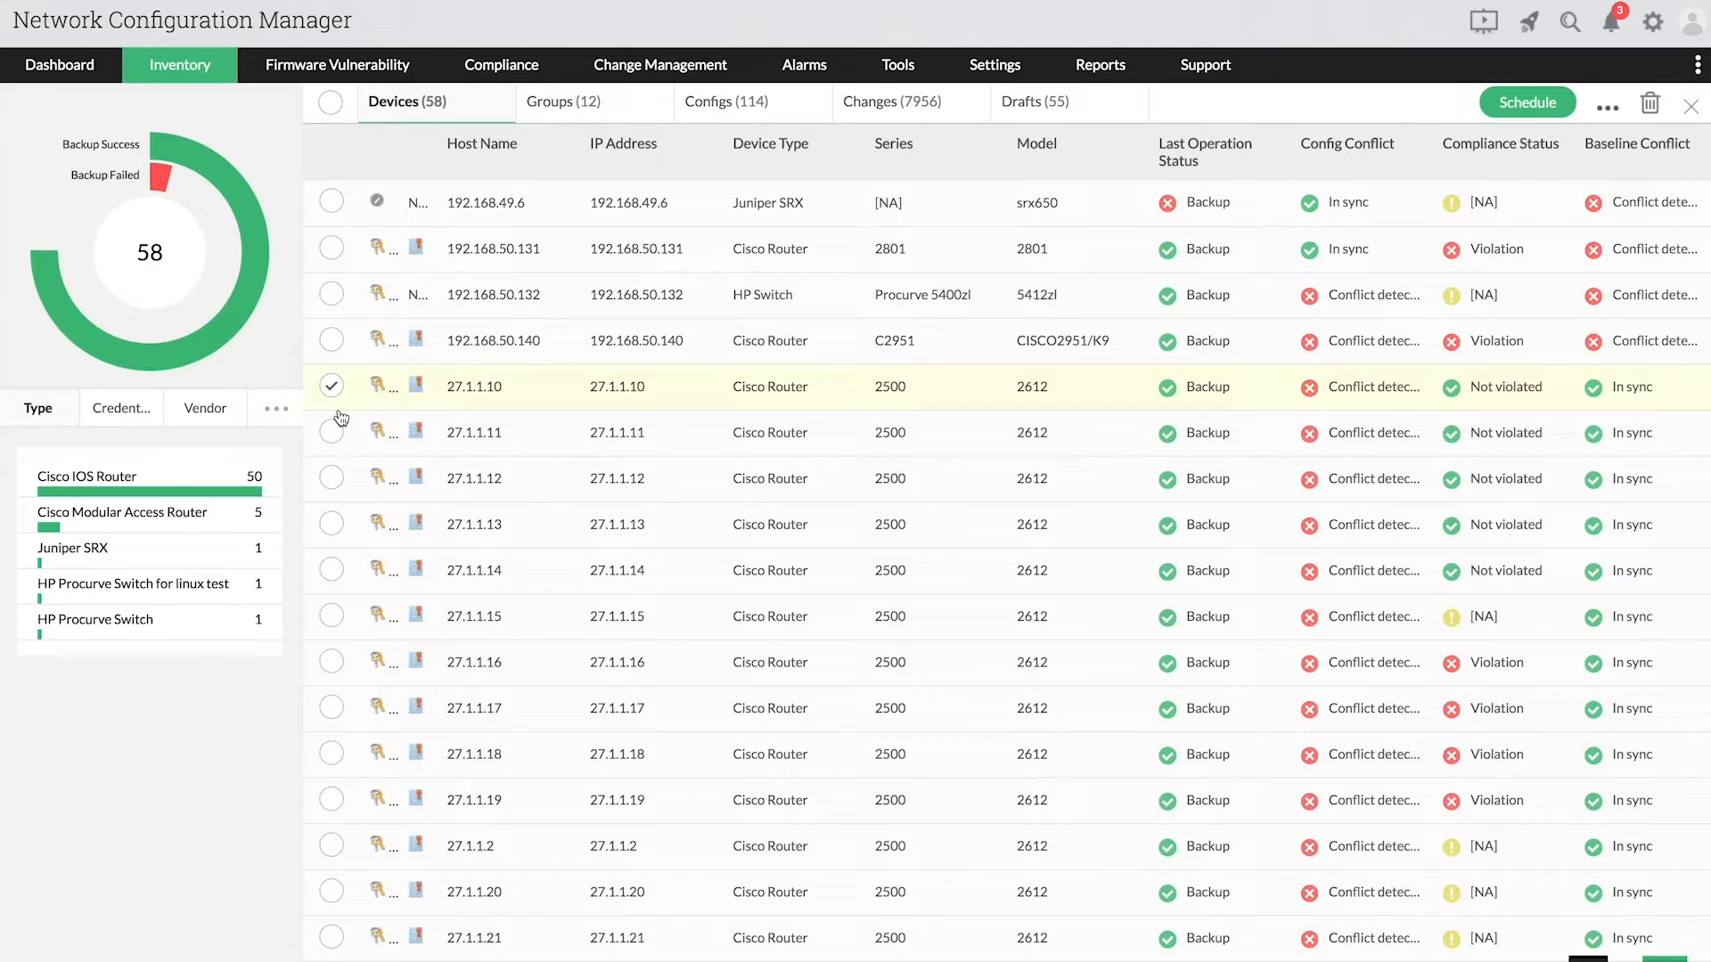
Select routers 27.1.1.10 and 27.1.1.11 and choose Enable Change Detection from more-actions
{"action": "left_click", "coordinate": [331, 432]}
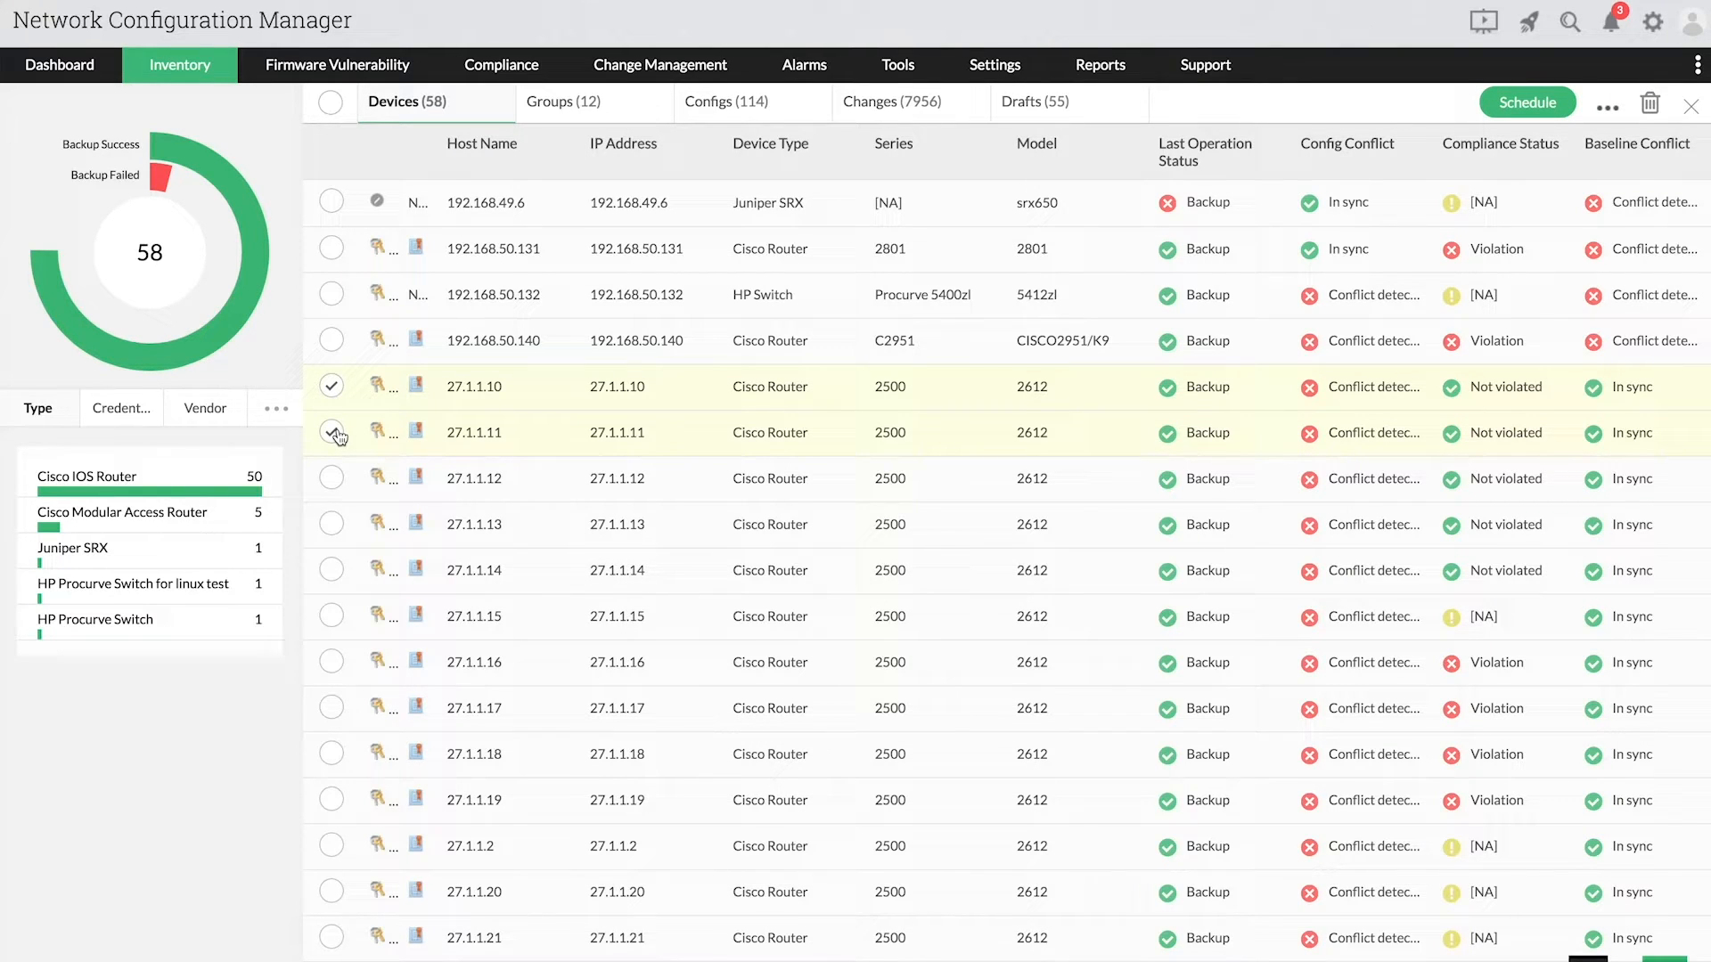
{"action": "left_click", "coordinate": [1606, 103]}
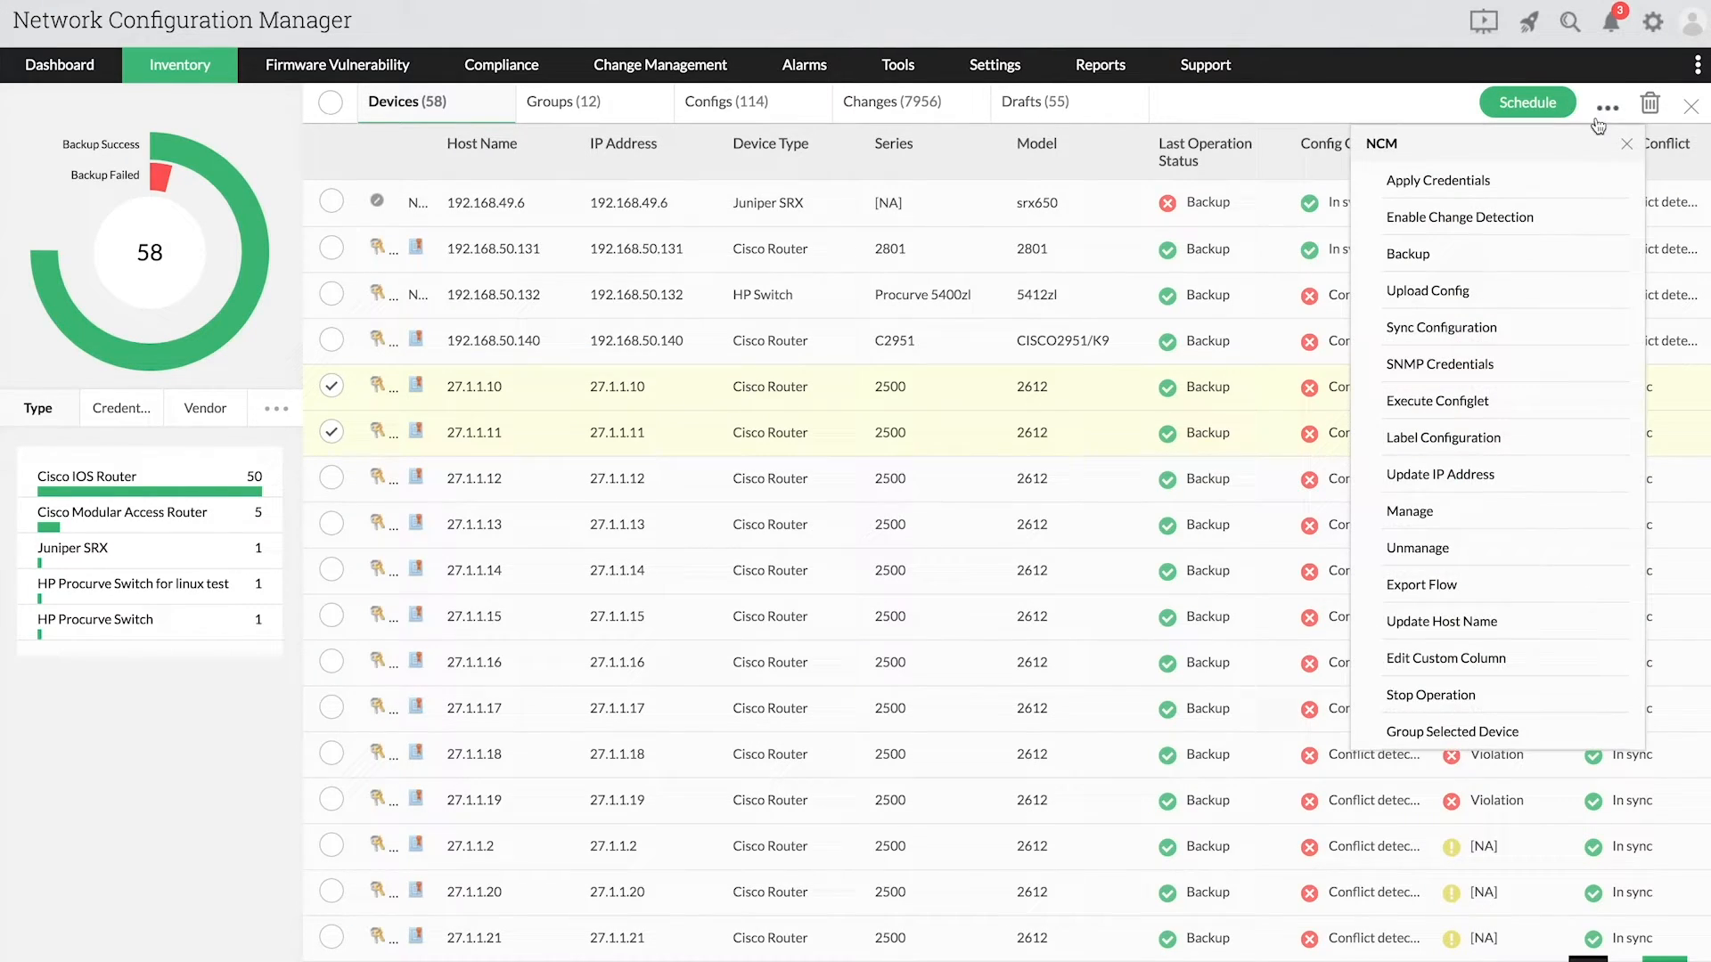
{"action": "left_click", "coordinate": [1460, 218]}
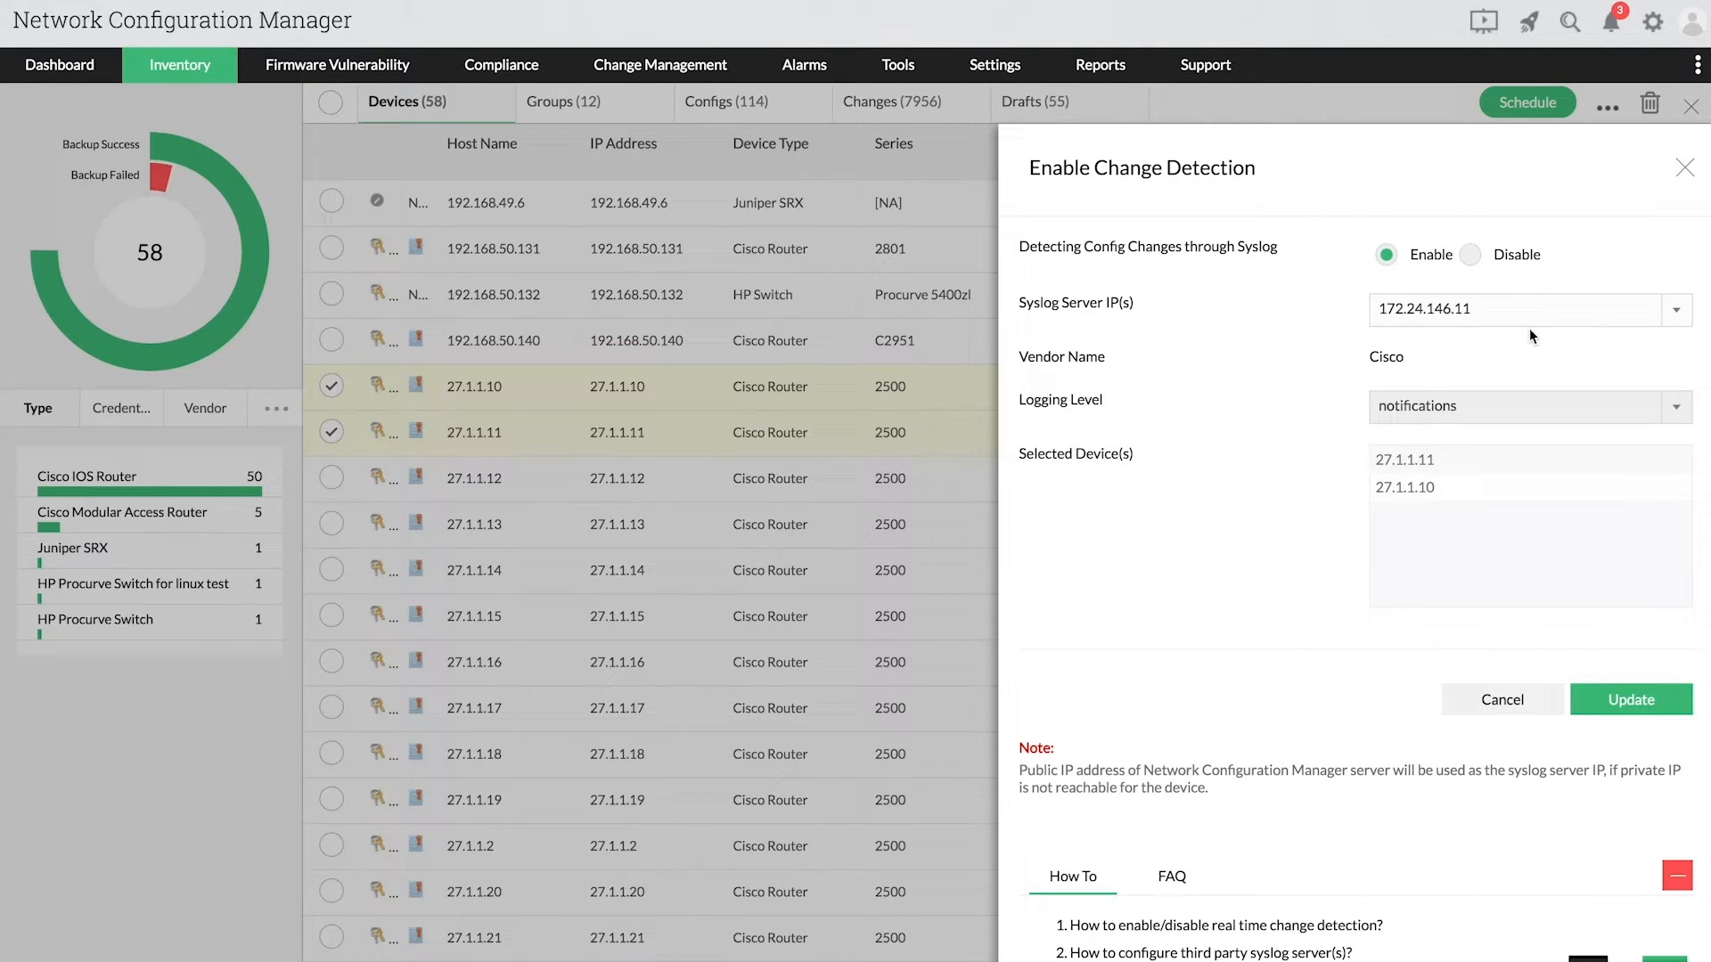
Apply change detection with logging level notifications via Update, then clear the device selection
{"action": "left_click", "coordinate": [1677, 407]}
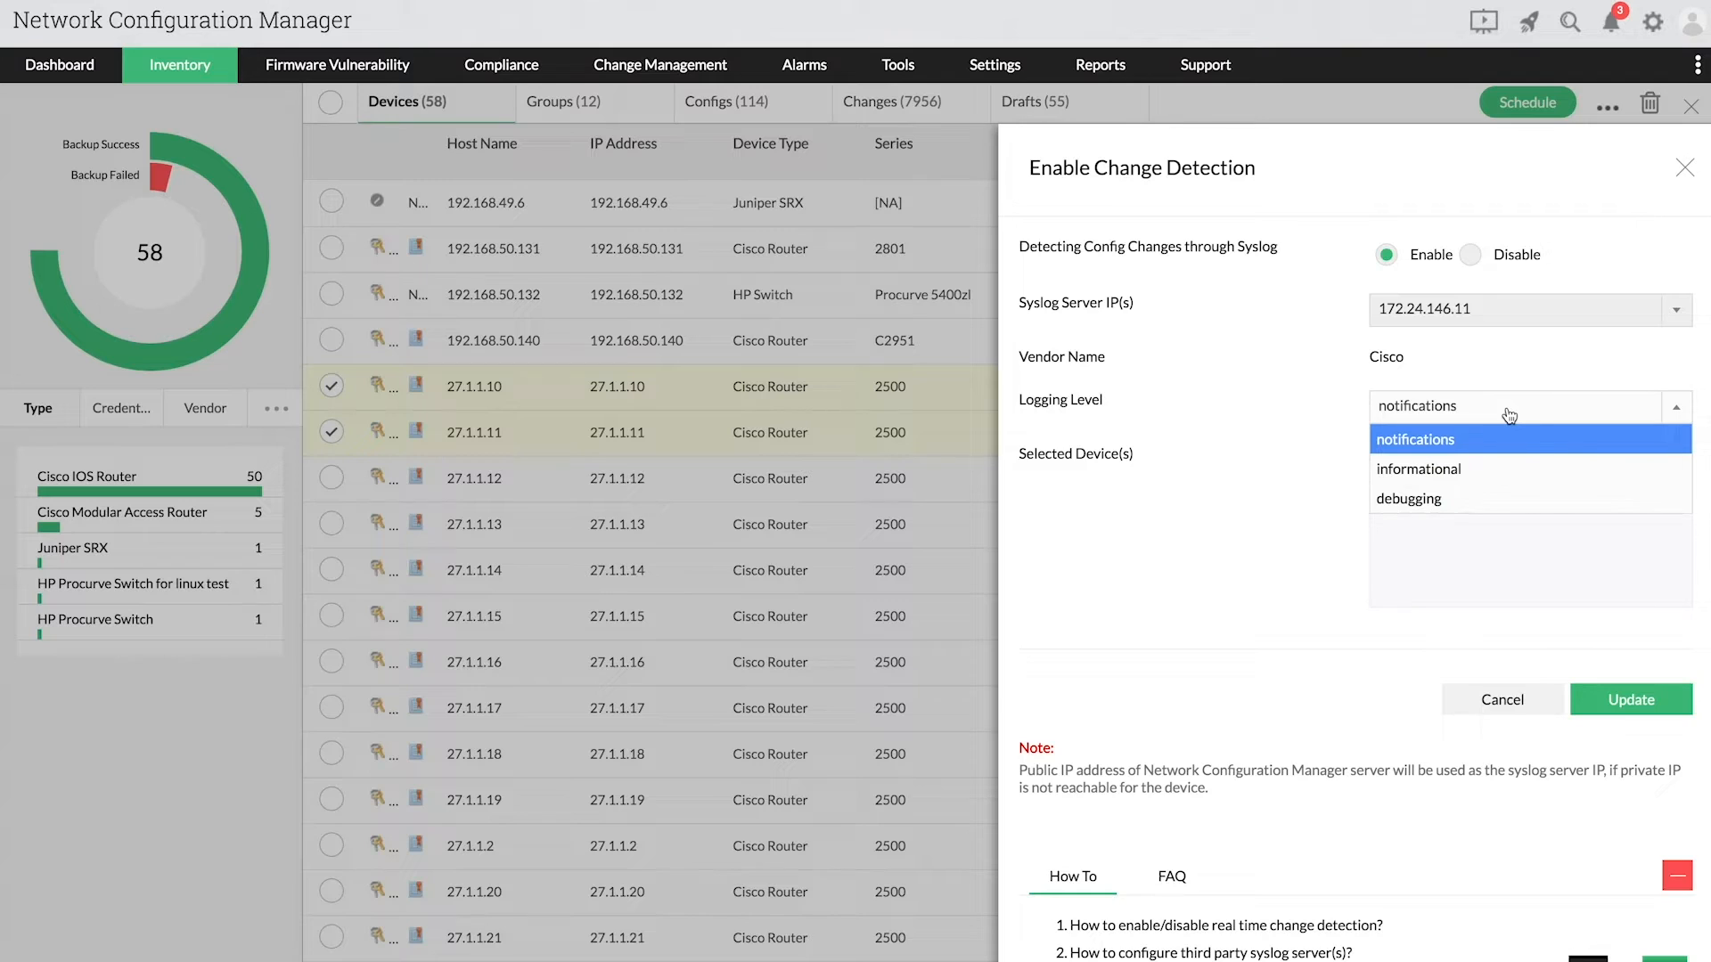
{"action": "left_click", "coordinate": [1415, 438]}
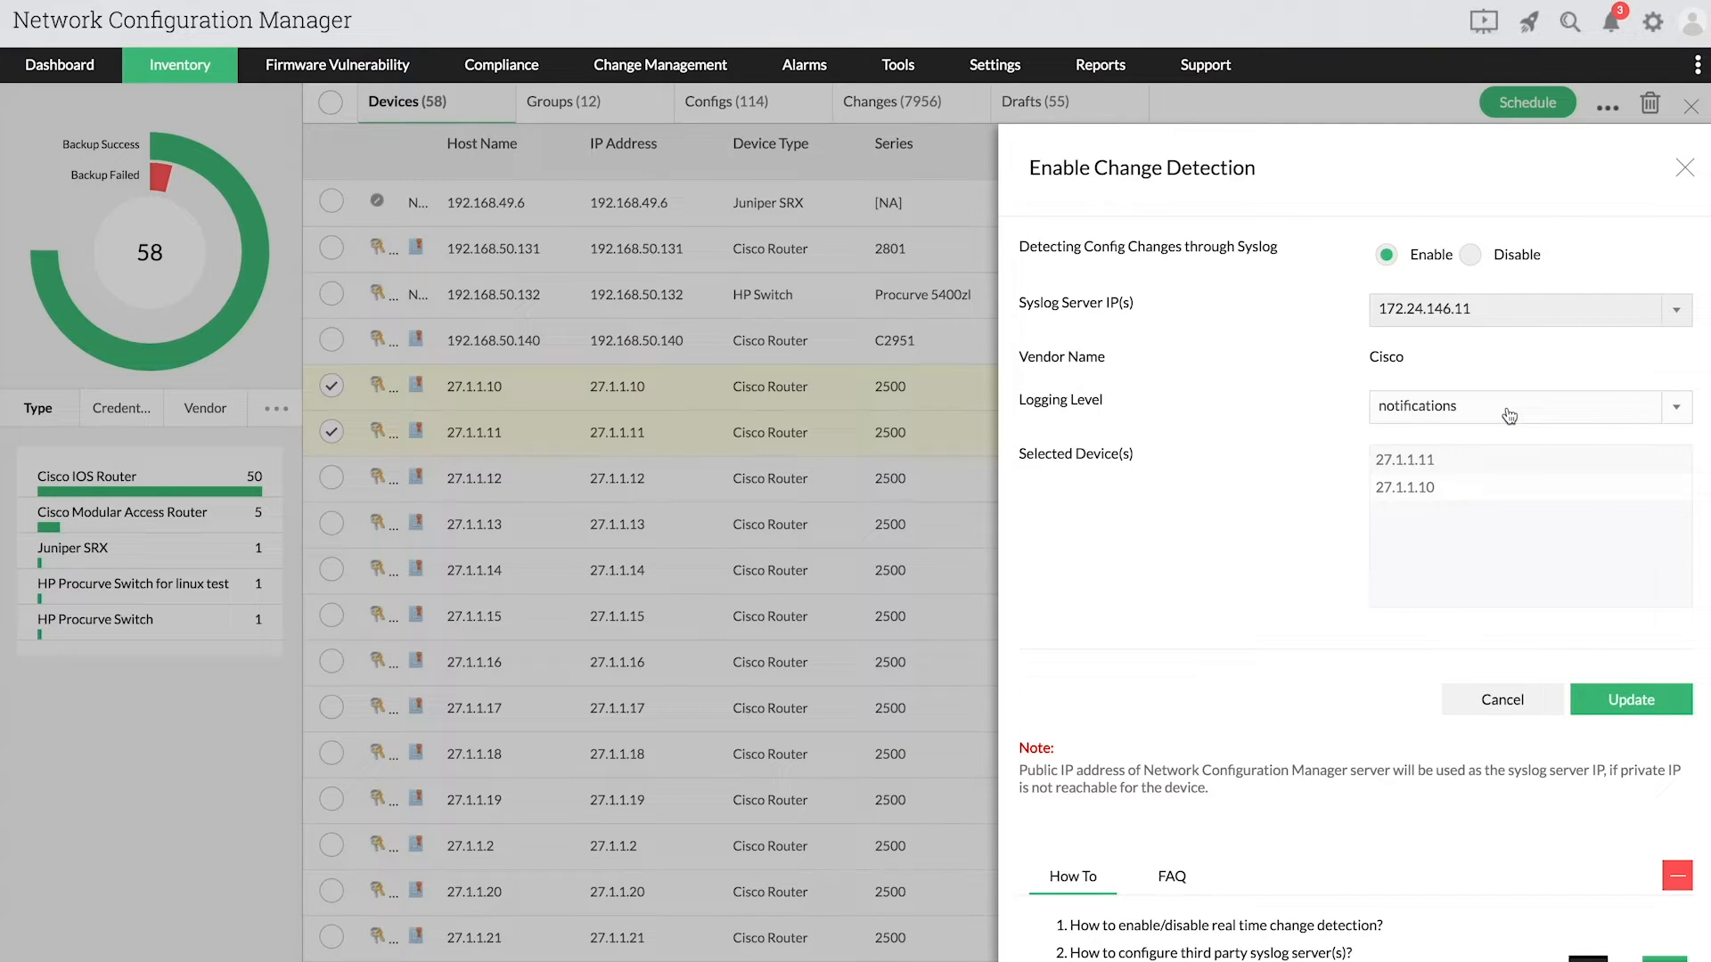
{"action": "left_click", "coordinate": [1631, 699]}
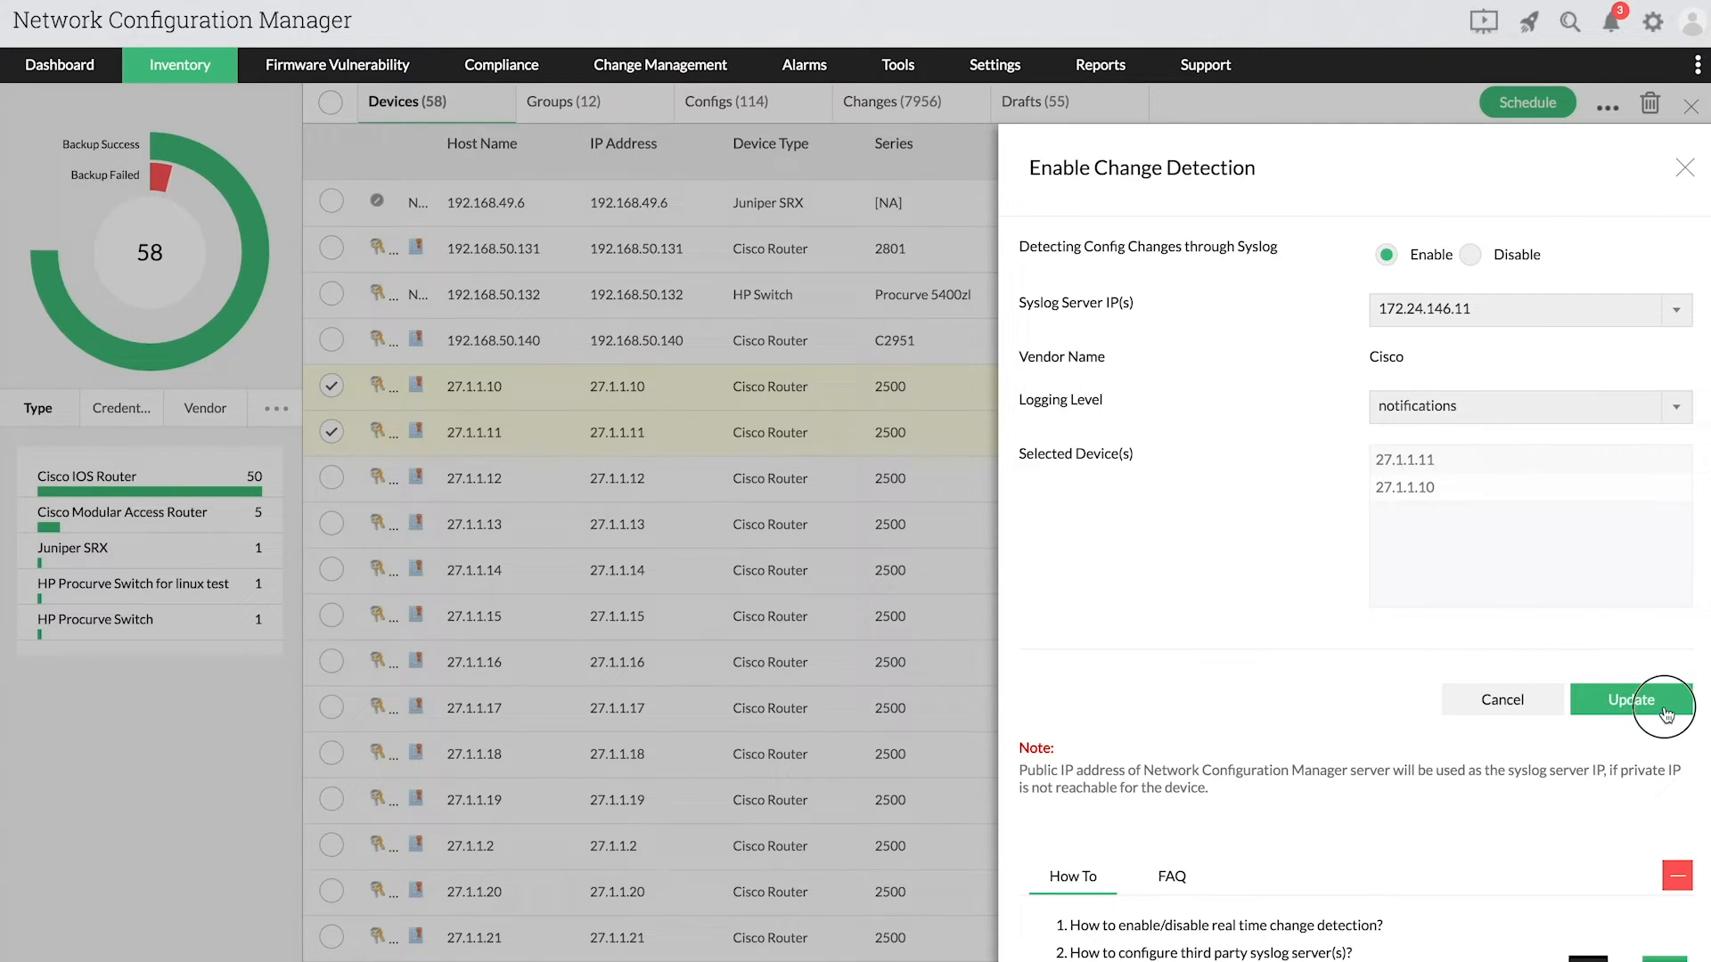
{"action": "left_click", "coordinate": [1631, 699]}
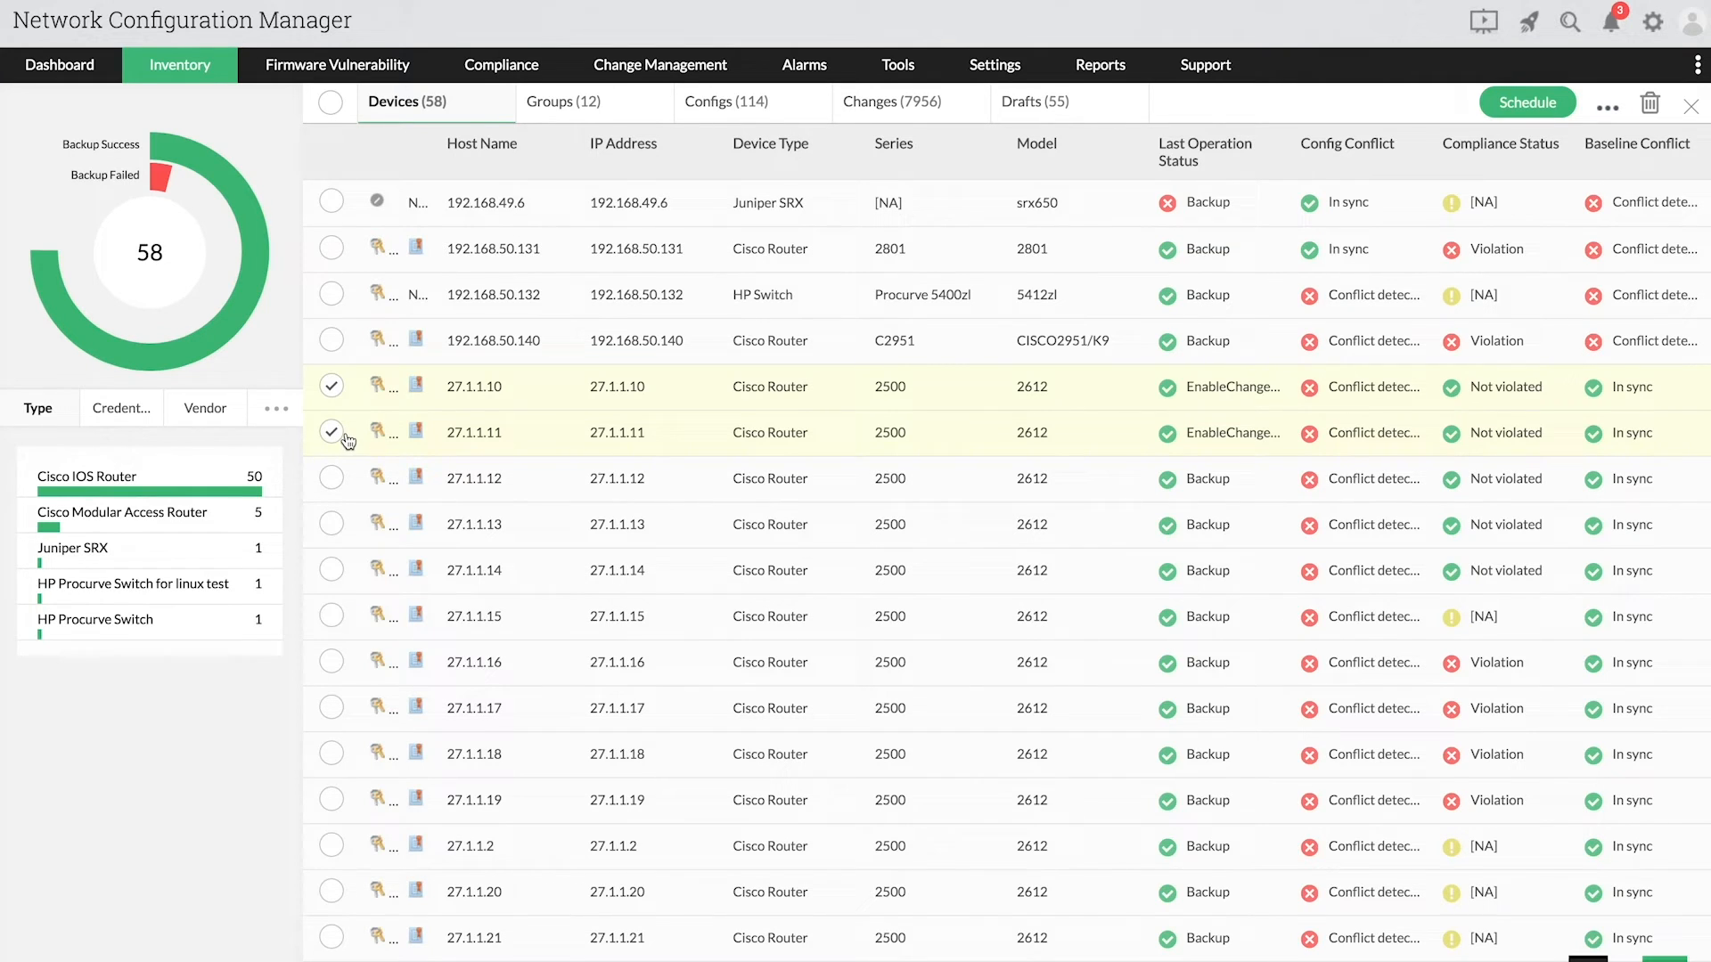
{"action": "left_click", "coordinate": [331, 385]}
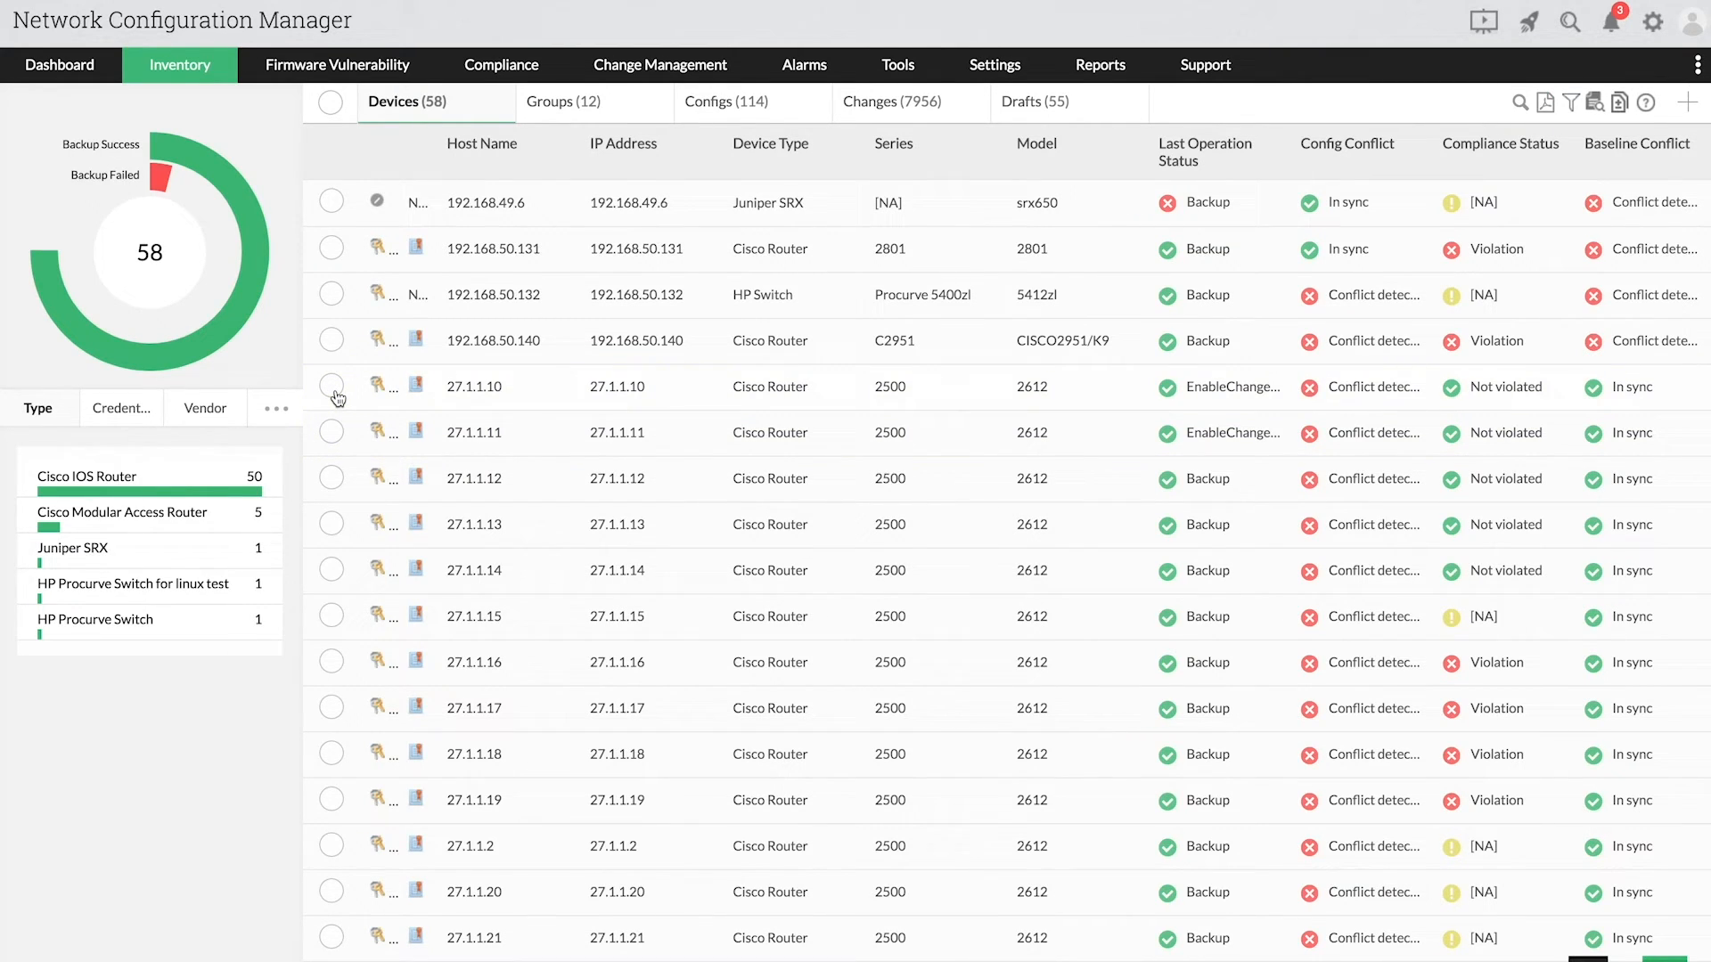